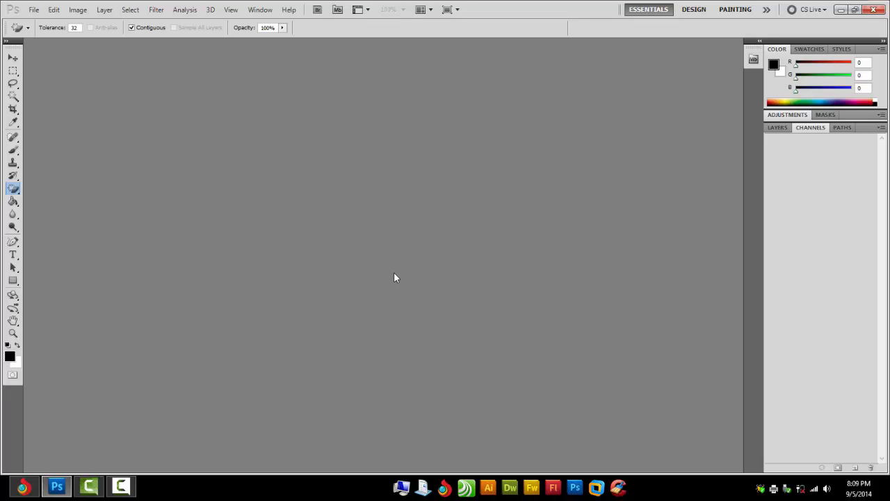
mouse_move(398, 309)
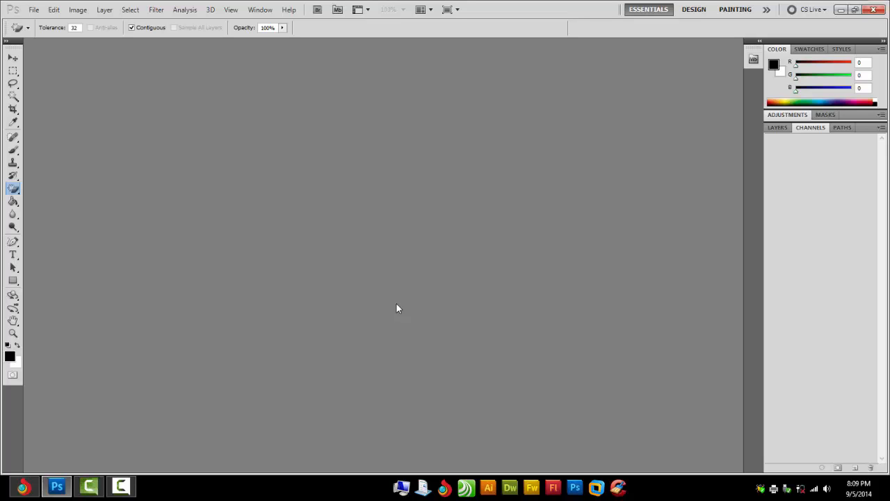
mouse_move(378, 307)
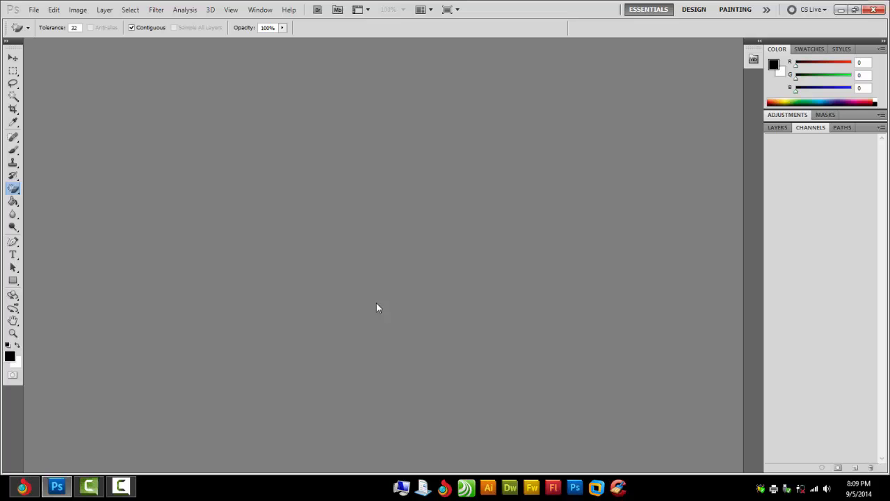
mouse_move(244, 79)
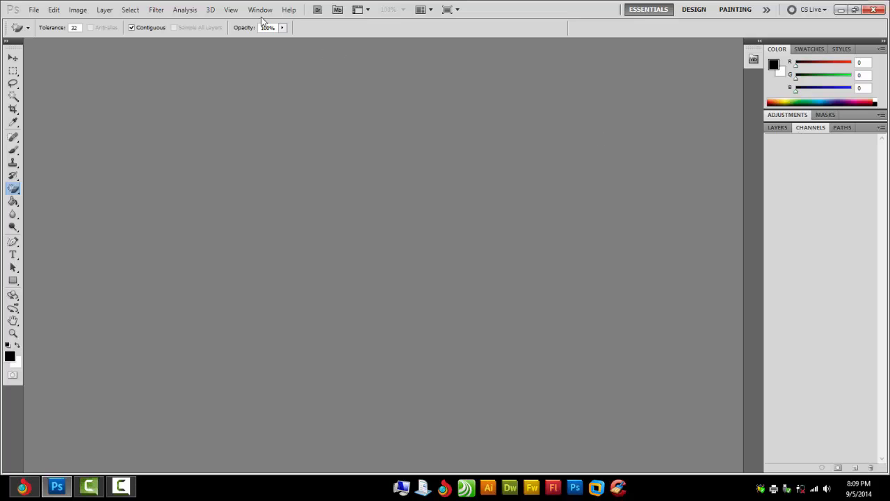
Show the Actions panel and load the QuikSeps Professional action set
left_click(260, 10)
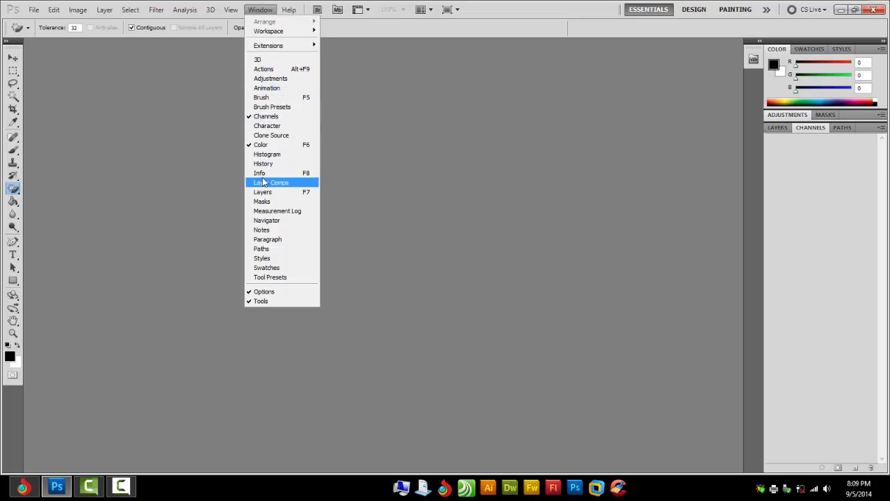
mouse_move(259, 173)
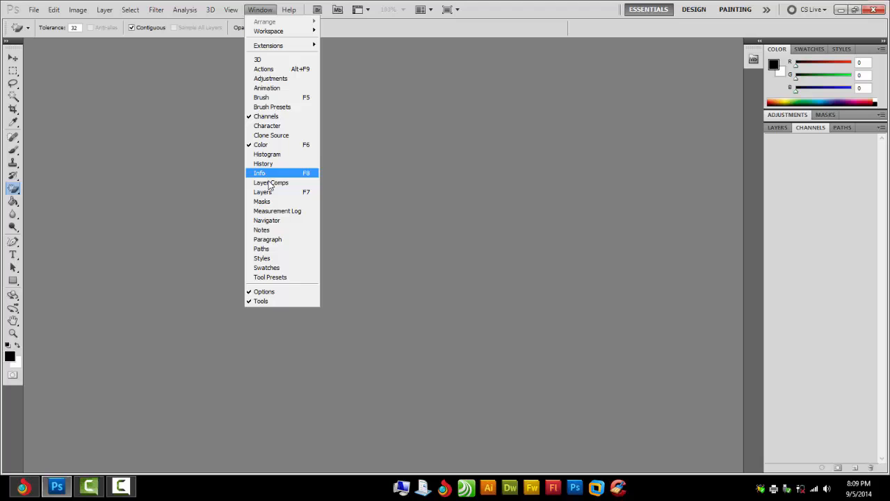
mouse_move(265, 117)
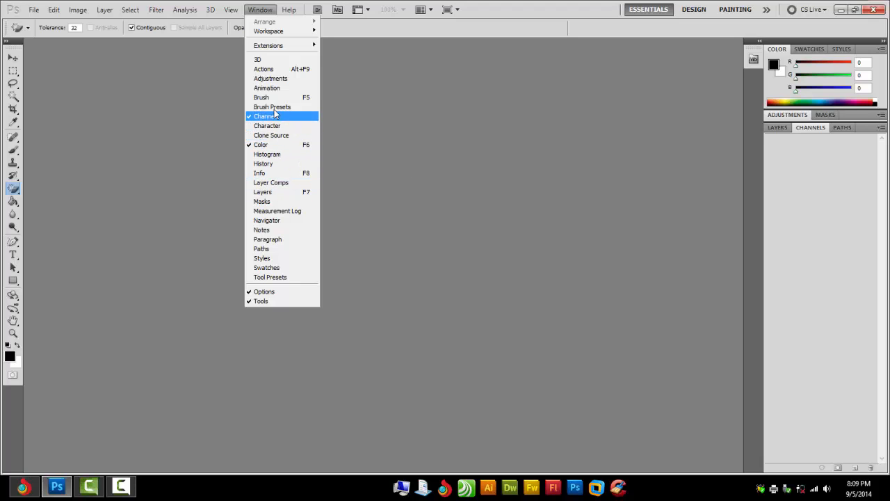
mouse_move(263, 69)
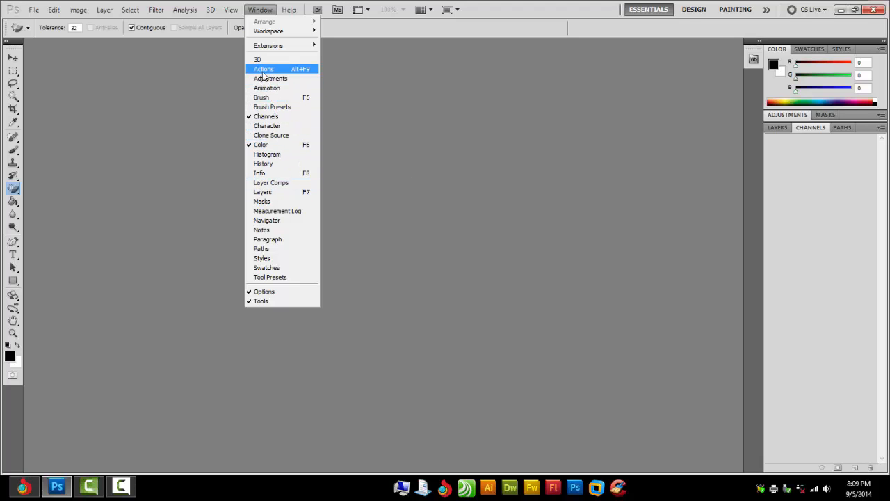
left_click(263, 69)
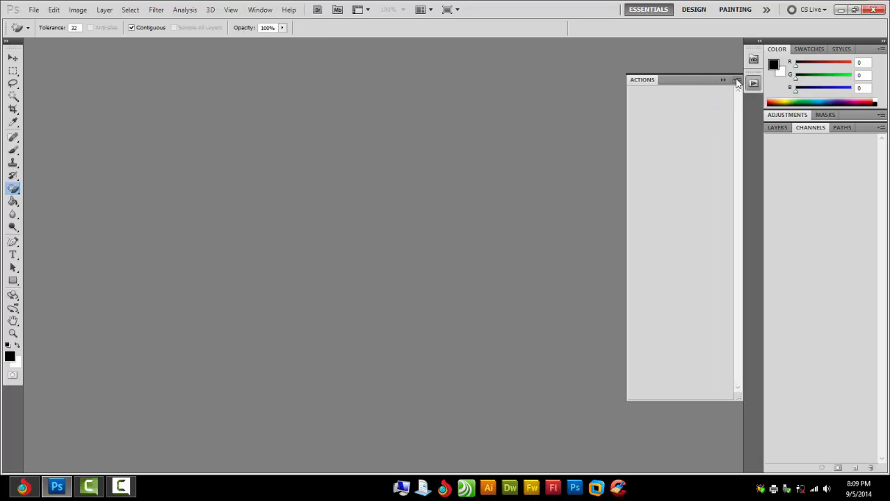
left_click(737, 80)
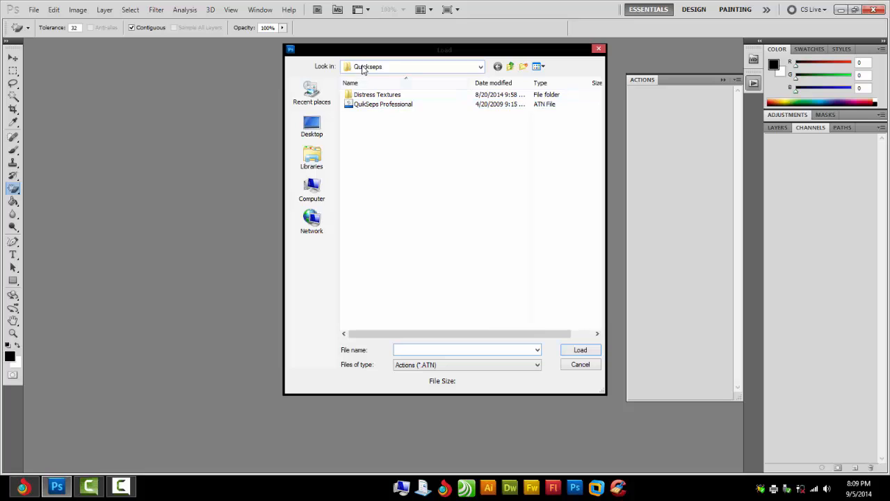
left_click(580, 363)
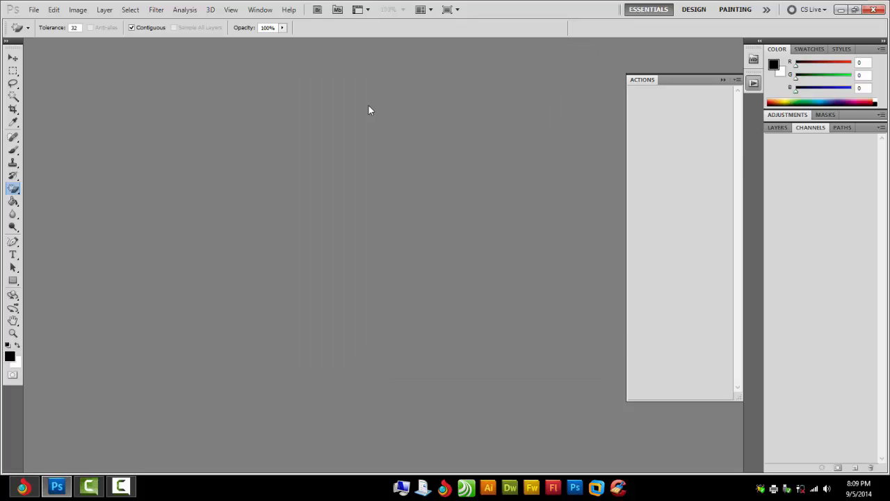
Expand the QuikSeps Professional set and display its actions in Button Mode
left_click(737, 80)
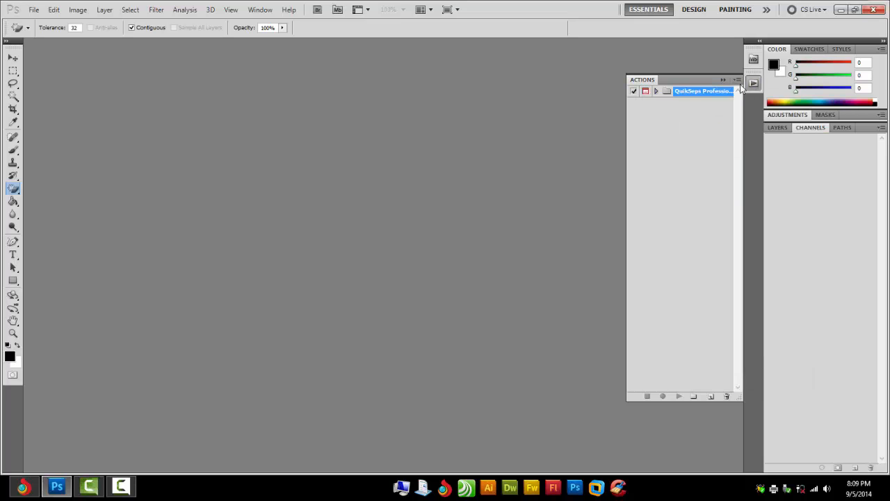
left_click(656, 90)
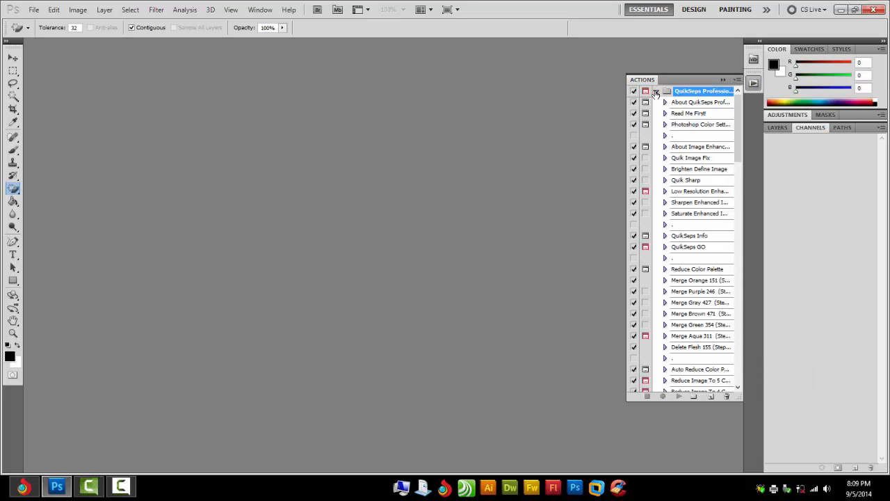
left_click(737, 80)
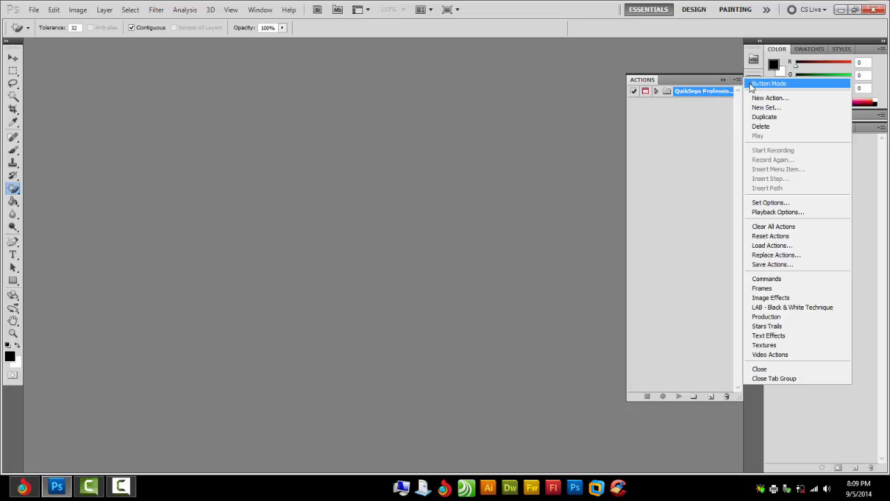
left_click(769, 84)
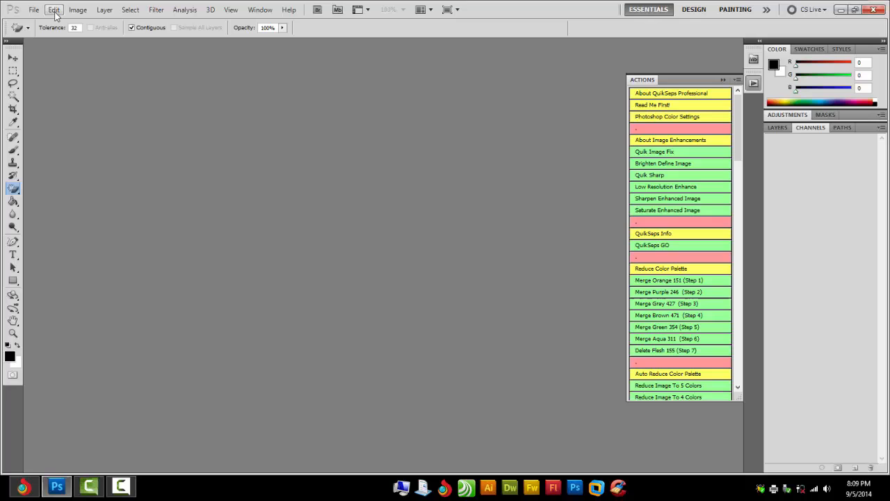
Load the QuikSeps Custom Color preset in Color Settings and apply it
left_click(53, 9)
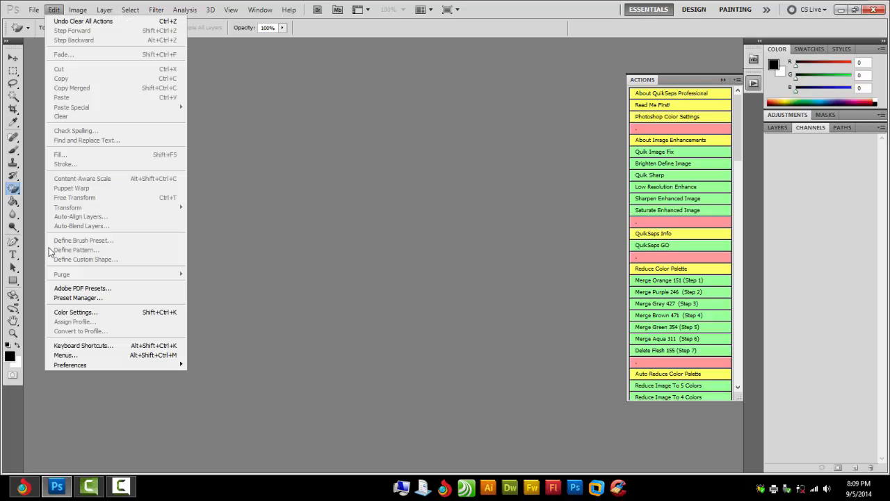
left_click(76, 312)
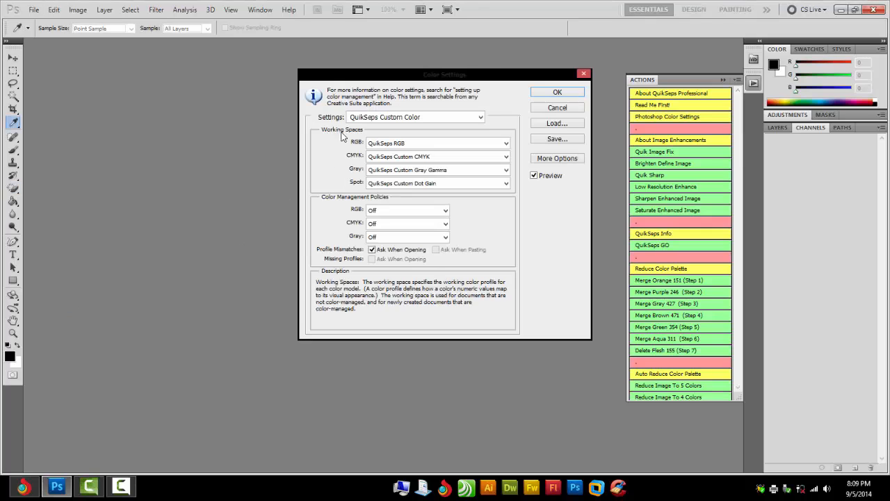
left_click(414, 116)
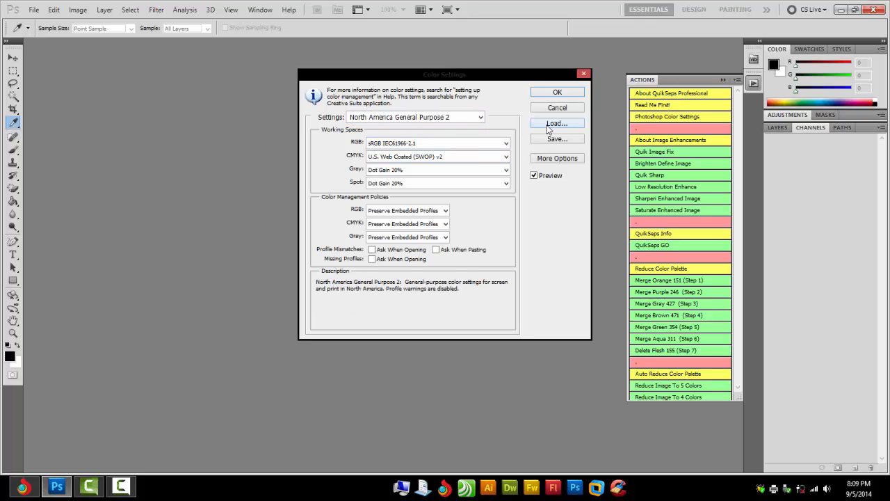
left_click(556, 123)
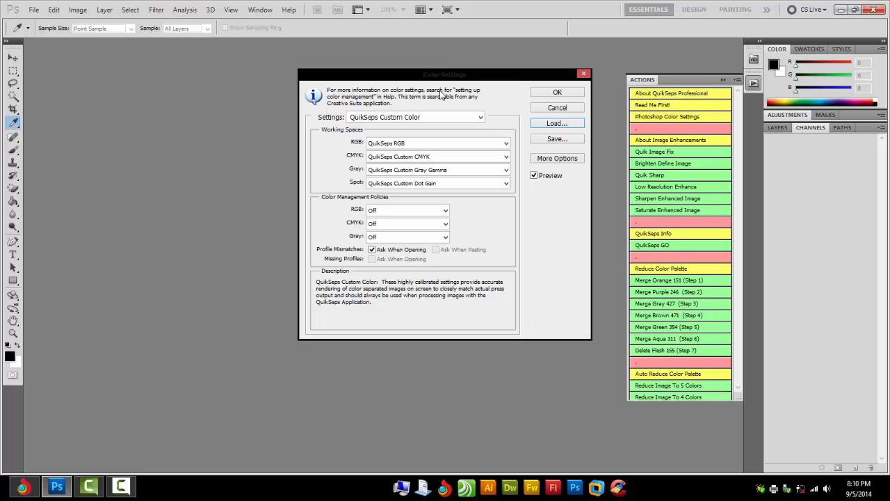
left_click(557, 91)
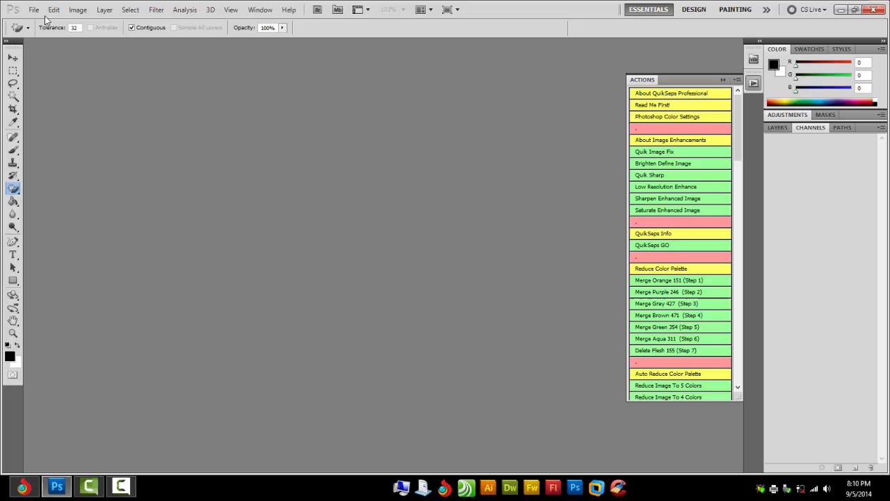
Open Album Cover, converting its colours to the QuikSeps RGB working space
left_click(33, 9)
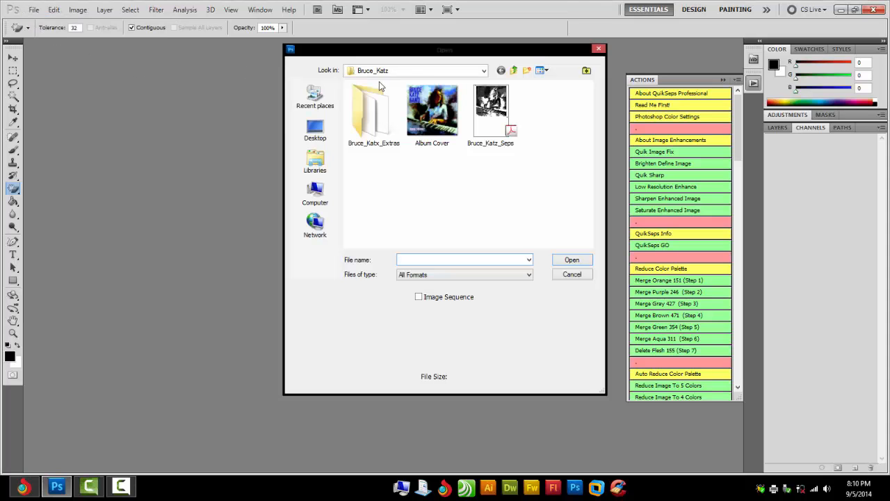
double_click(432, 111)
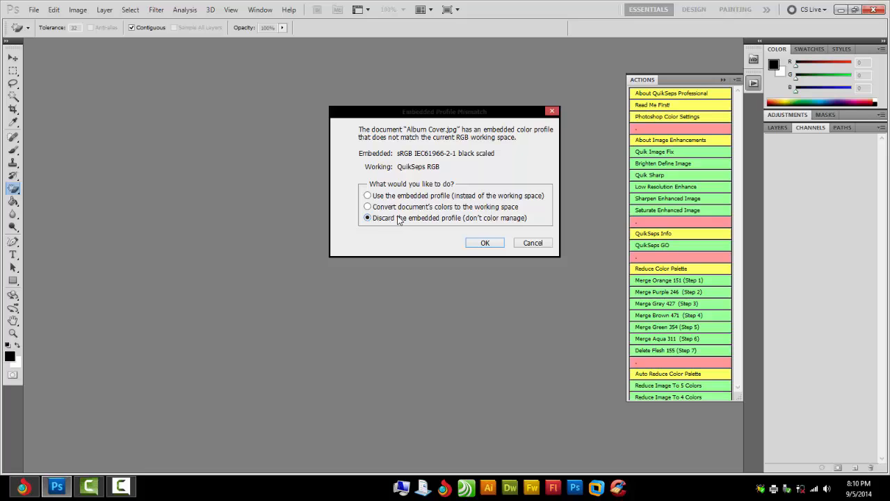
left_click(367, 206)
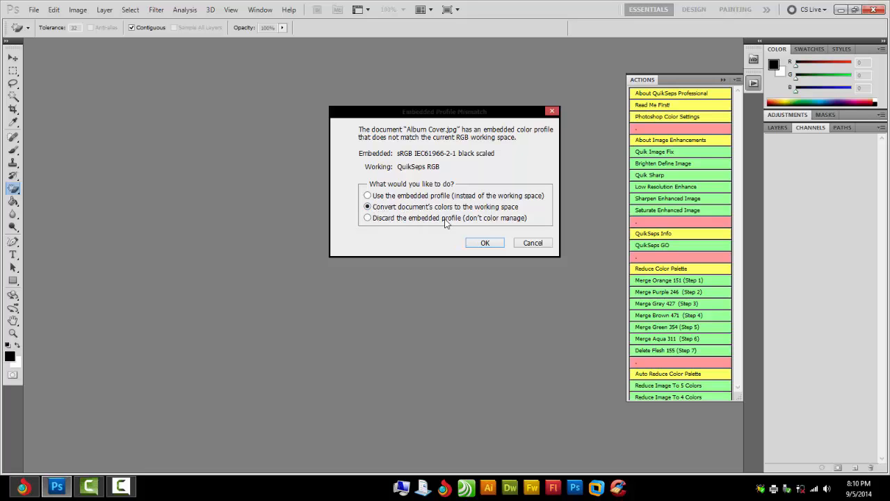
left_click(485, 242)
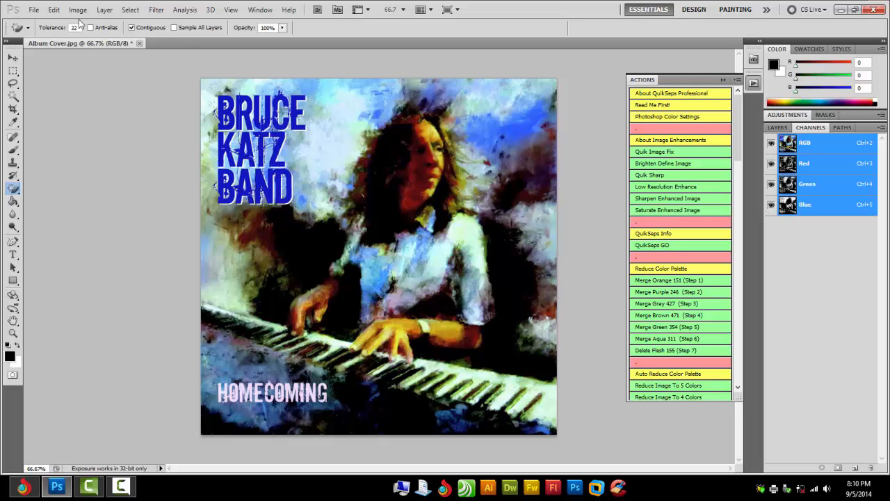
Set image size to 11 inches wide at 200 pixels/inch with Bicubic Sharper
left_click(77, 9)
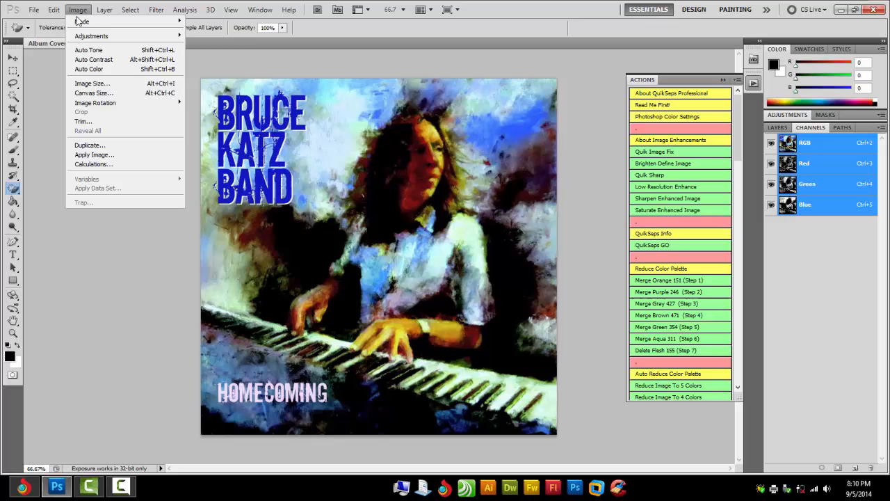
left_click(92, 83)
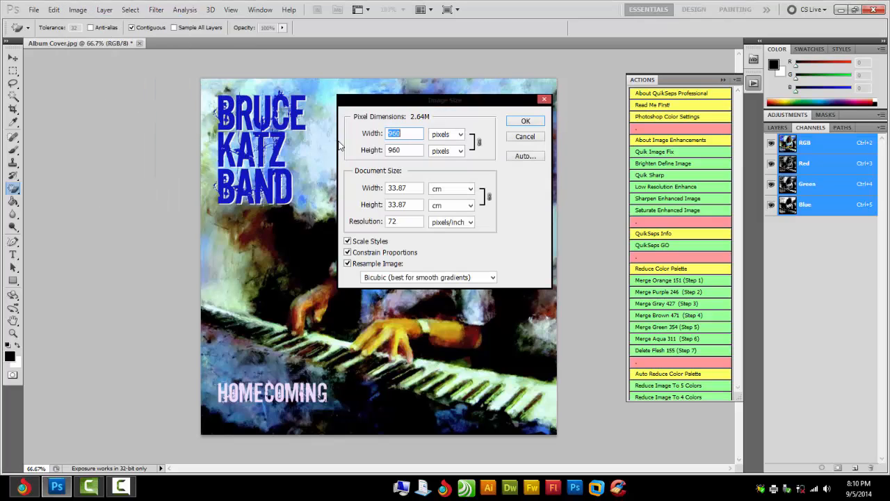
left_click(452, 189)
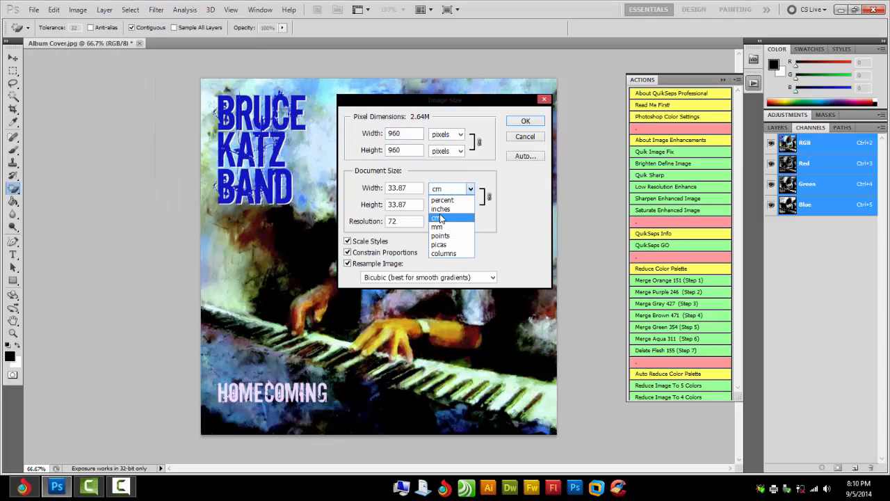
left_click(440, 208)
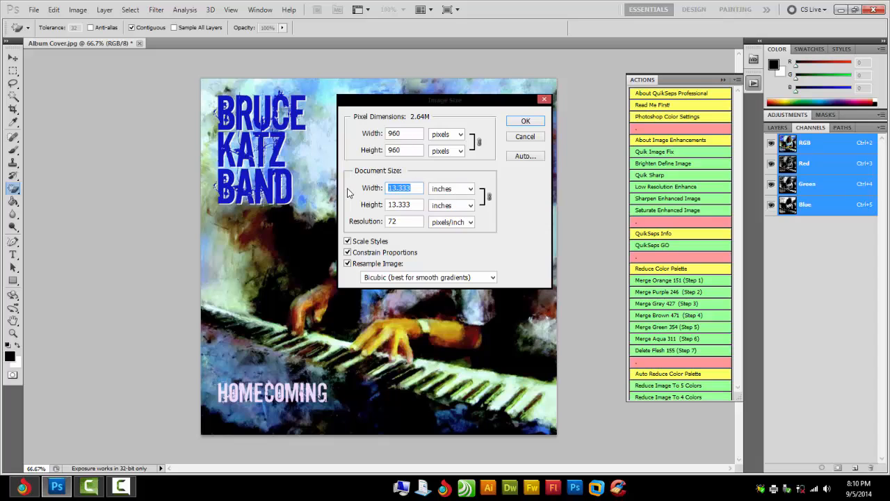
type("11")
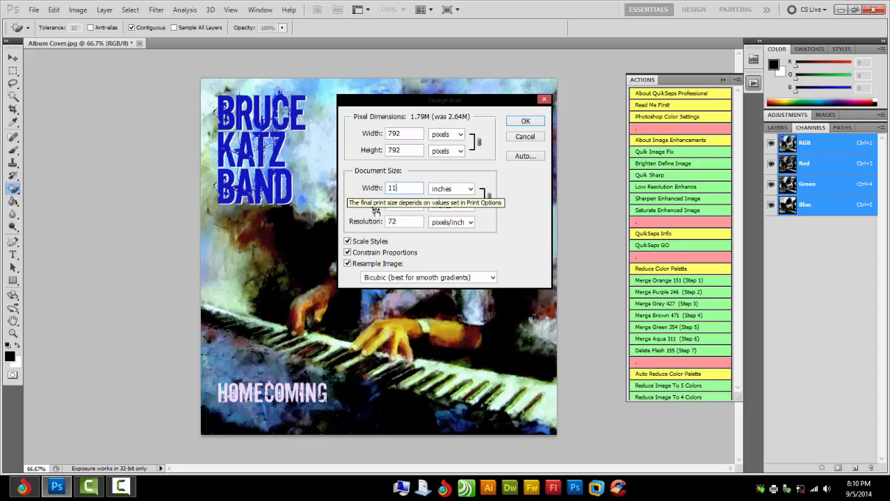
left_click(403, 221)
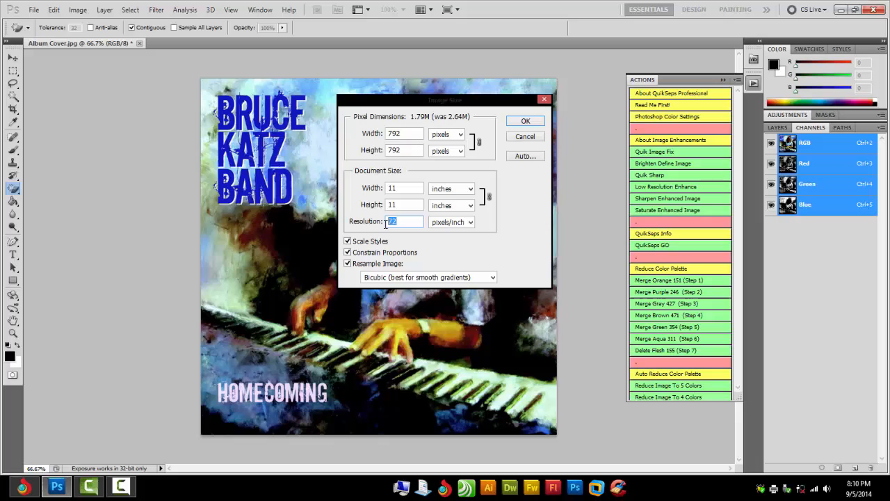
mouse_move(402, 221)
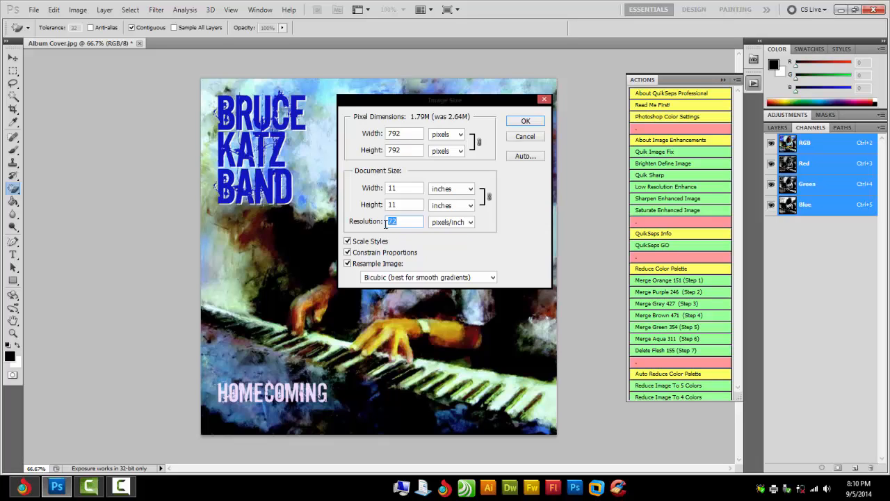
type("200")
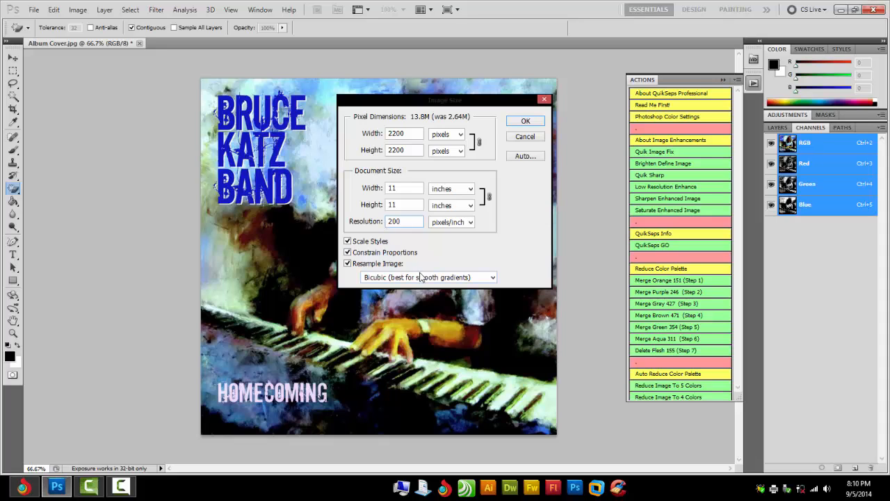
mouse_move(448, 290)
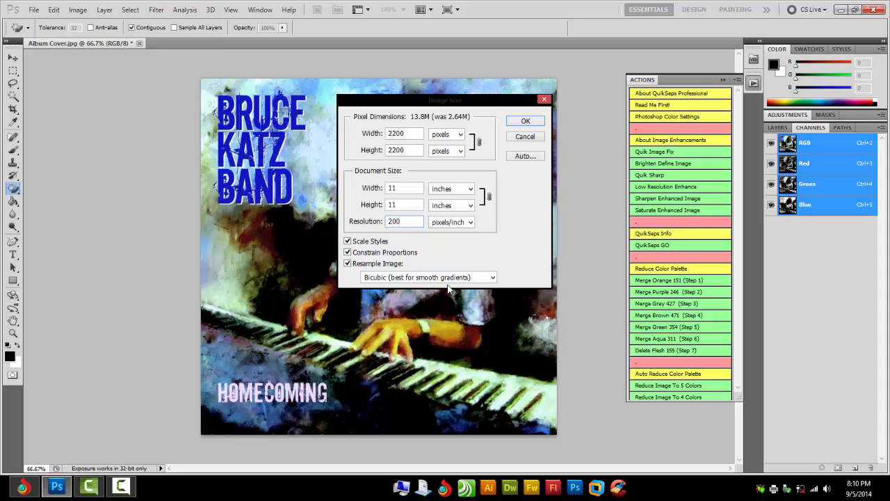
left_click(428, 277)
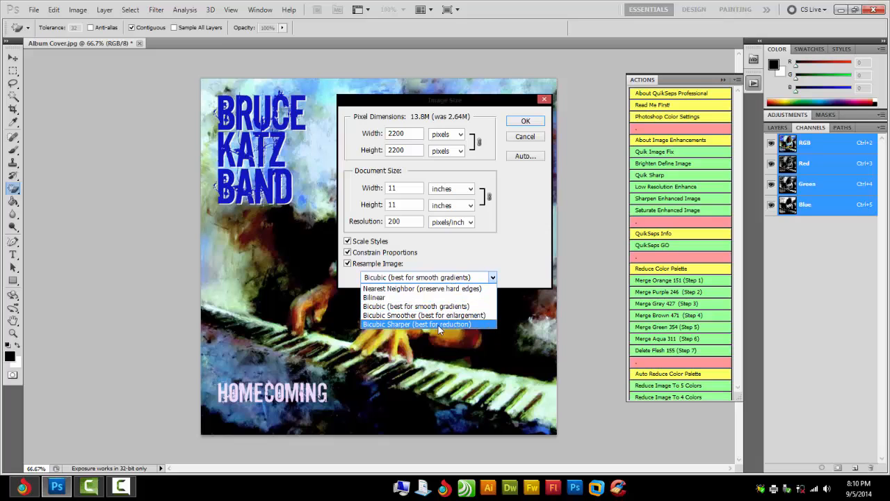
left_click(417, 324)
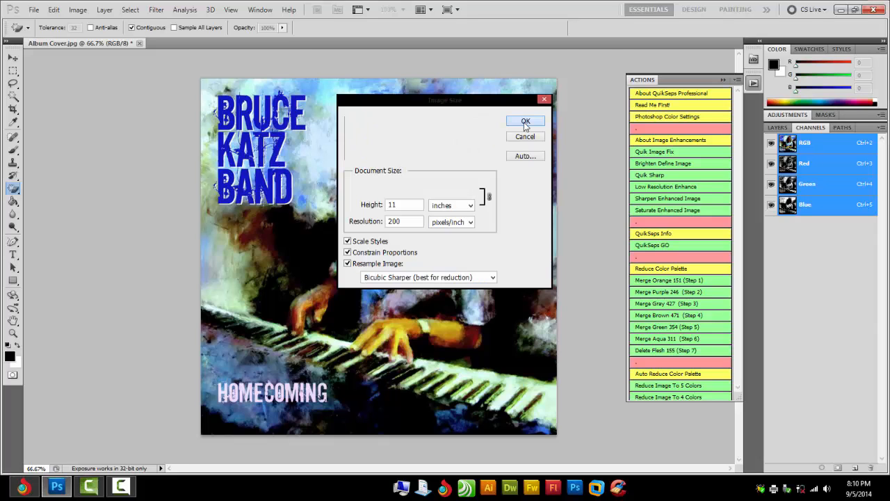
left_click(524, 121)
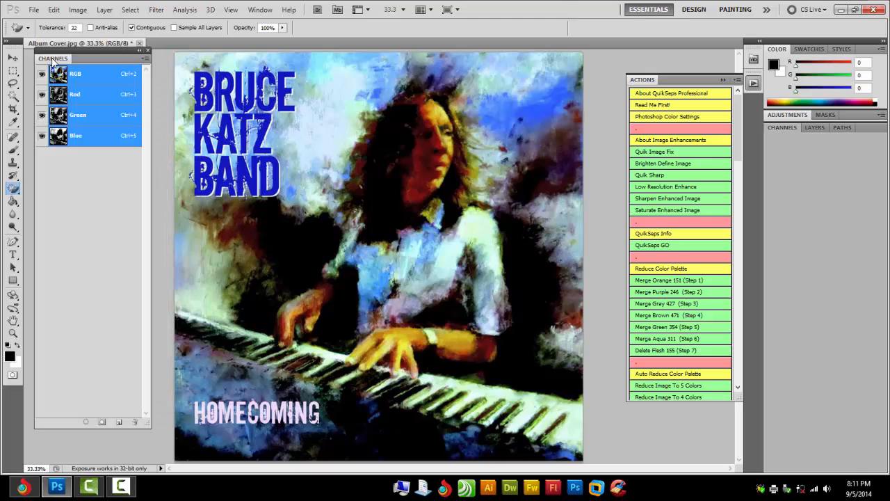
Switch to the Layers panel to reveal the single Background layer
left_click(814, 127)
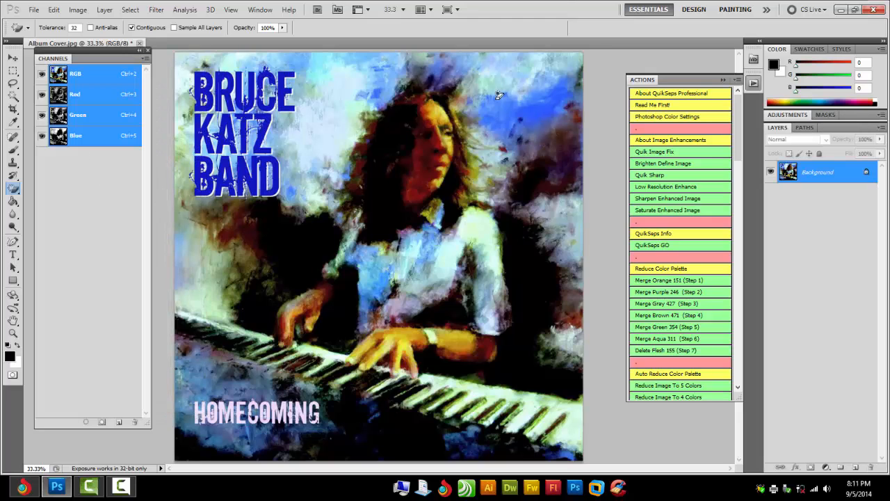
mouse_move(287, 306)
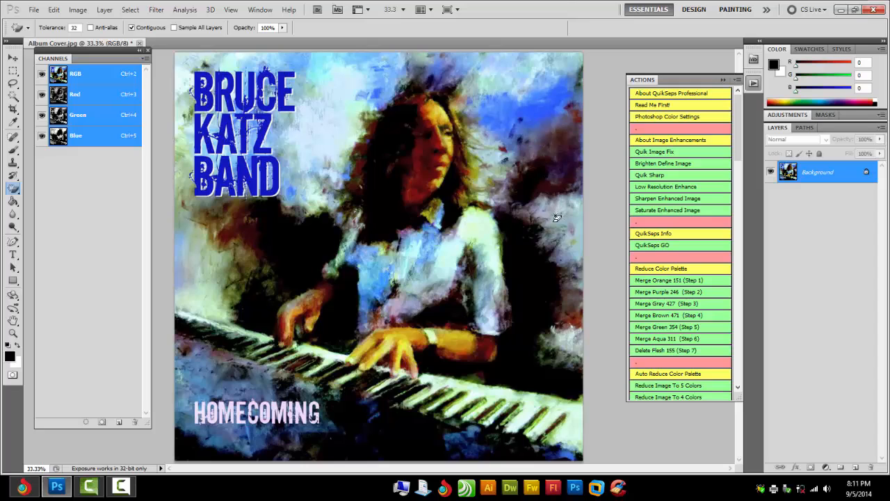
mouse_move(225, 340)
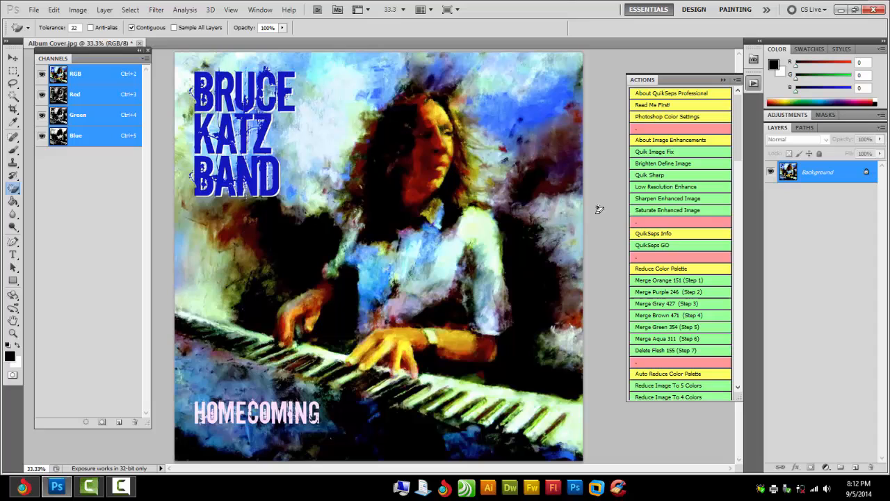
mouse_move(619, 174)
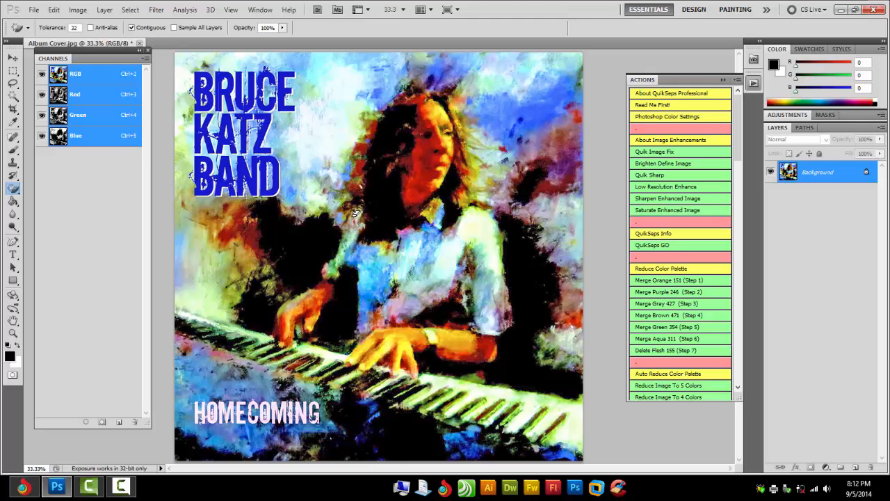
mouse_move(494, 334)
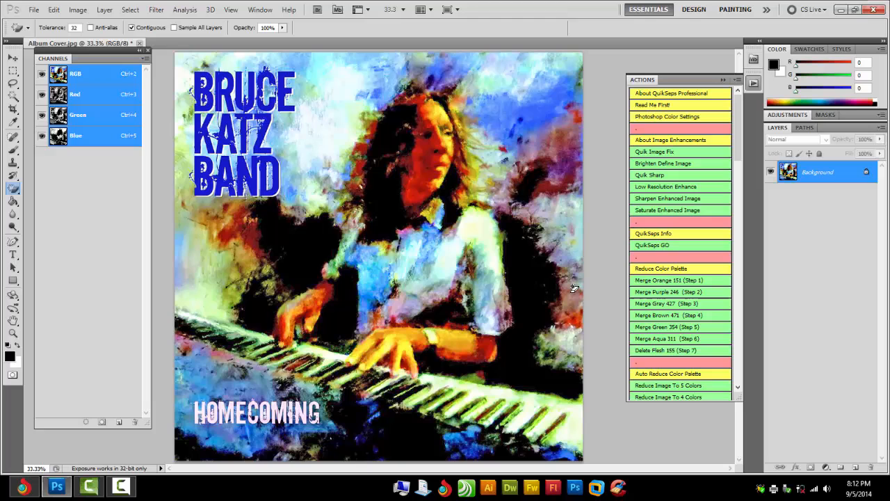
mouse_move(587, 151)
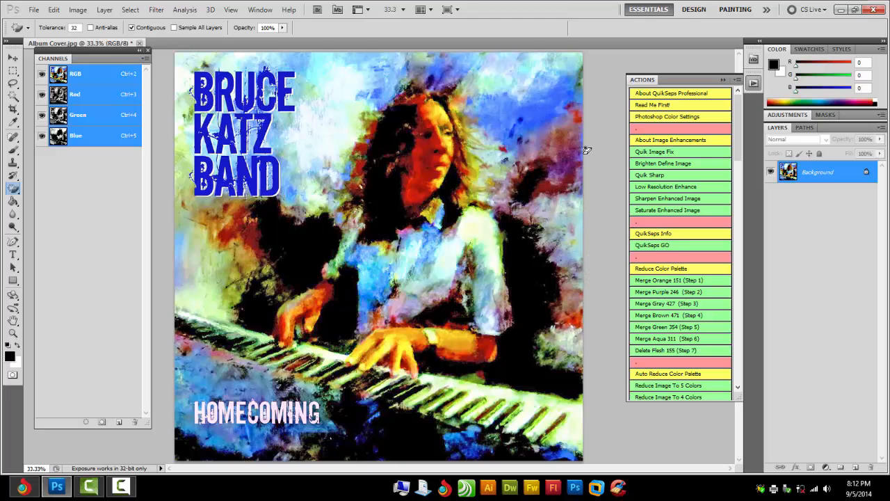
mouse_move(207, 144)
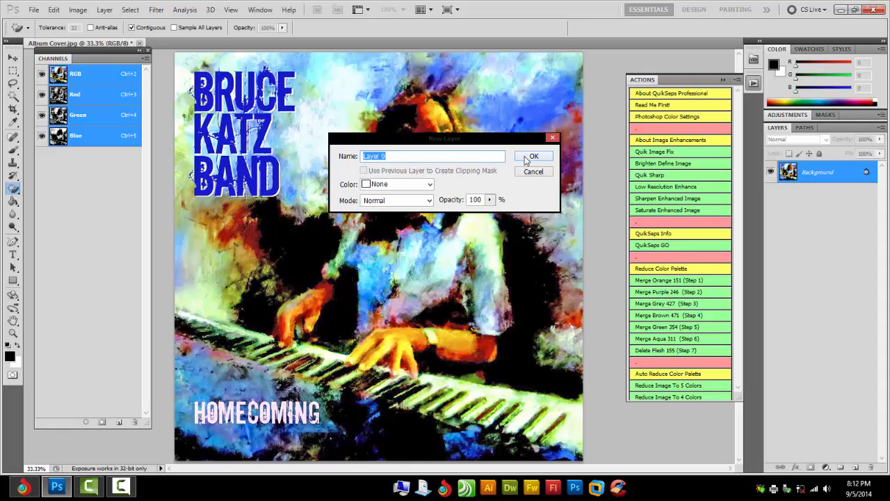
Confirm the New Layer dialog to turn Background into Layer 0
left_click(534, 156)
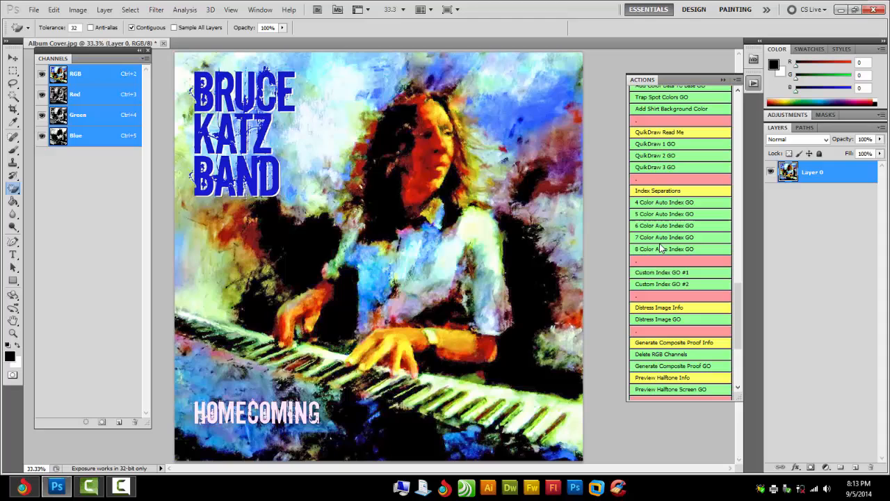
mouse_move(660, 239)
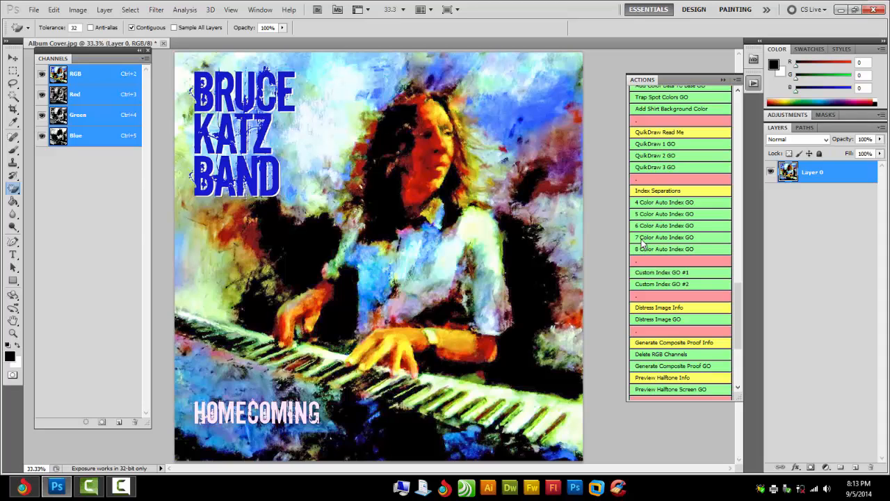
mouse_move(644, 201)
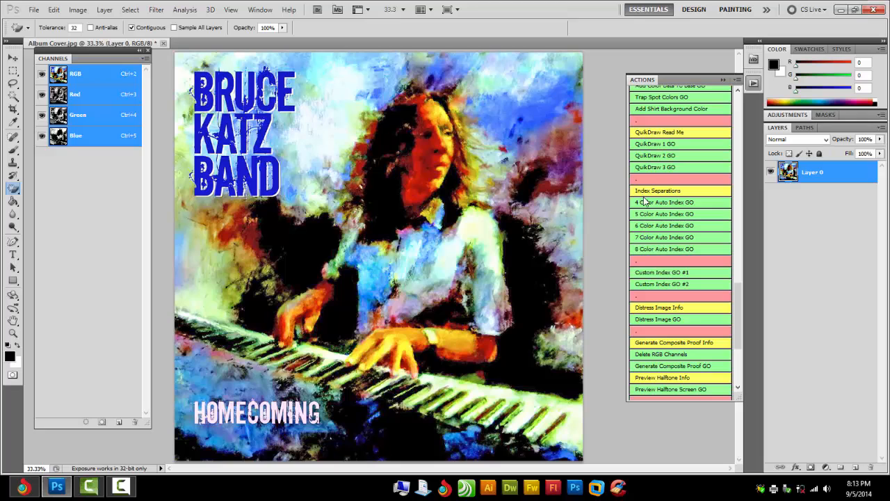
mouse_move(645, 214)
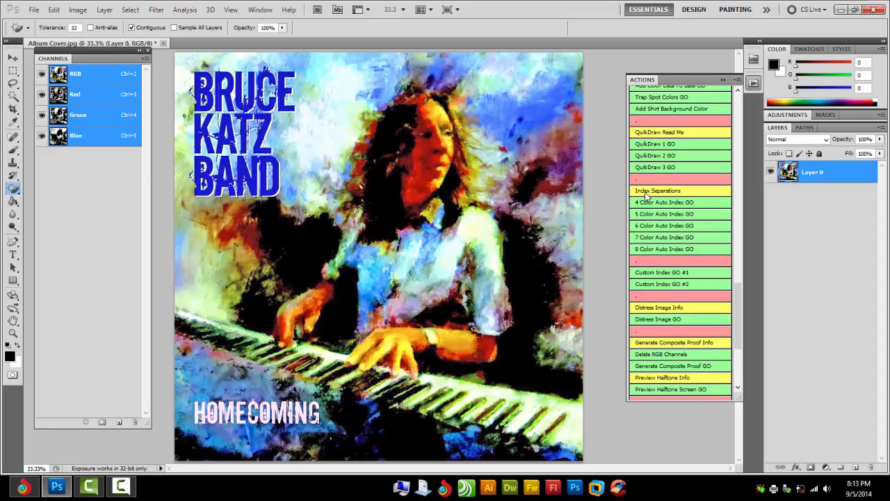
mouse_move(656, 219)
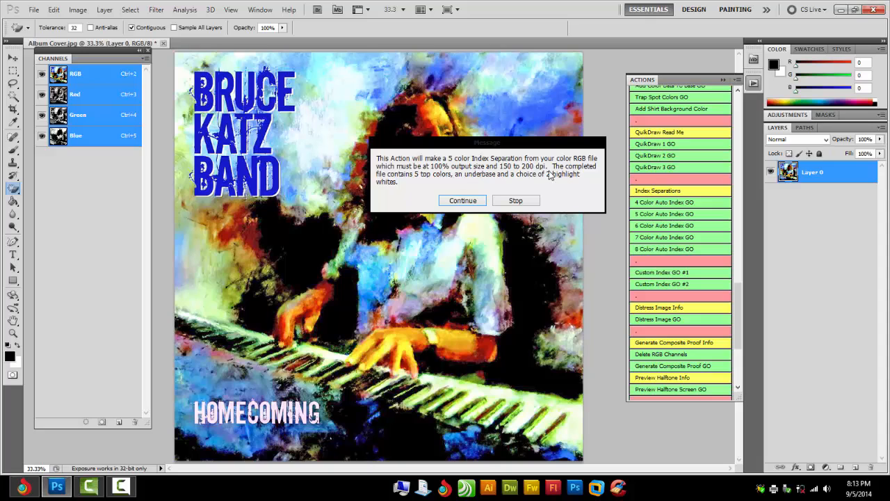
mouse_move(526, 216)
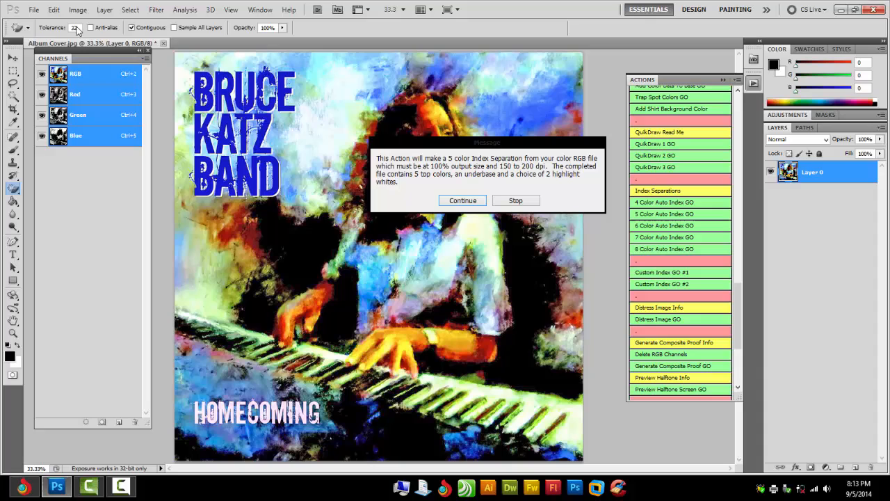
mouse_move(545, 172)
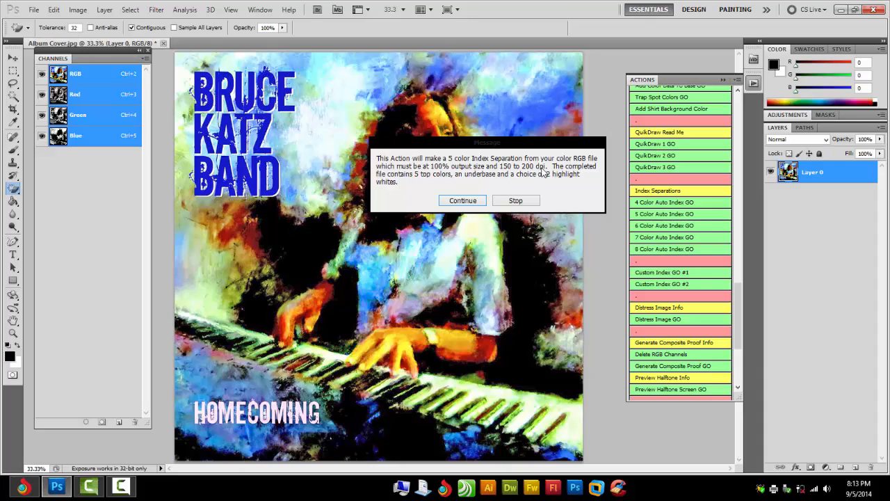
mouse_move(509, 180)
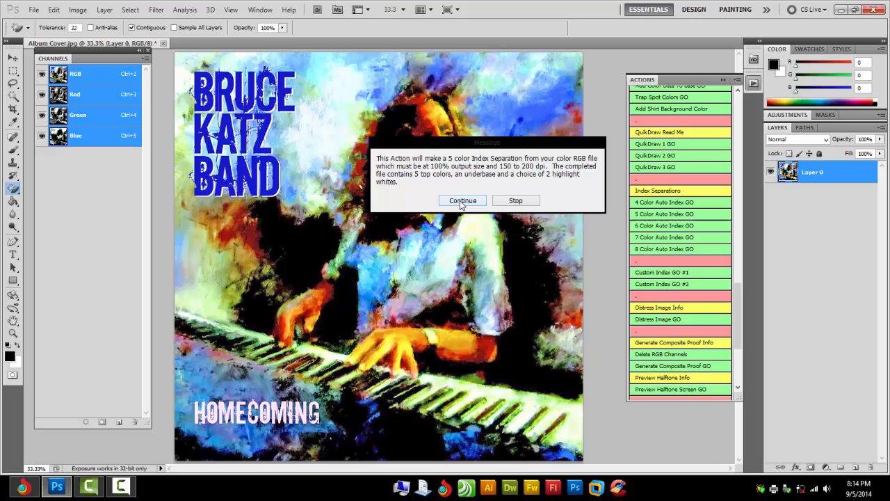
Continue past both notices of the 5 Color Auto Index action
left_click(463, 201)
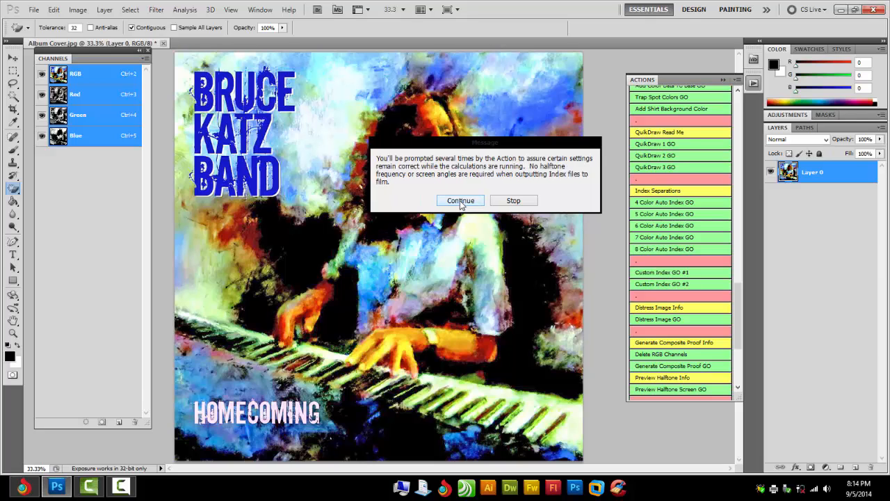
left_click(460, 201)
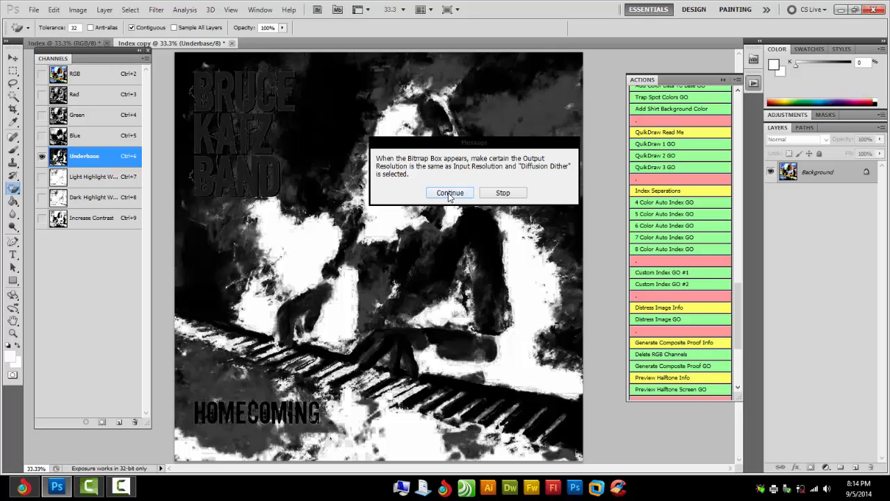
mouse_move(507, 186)
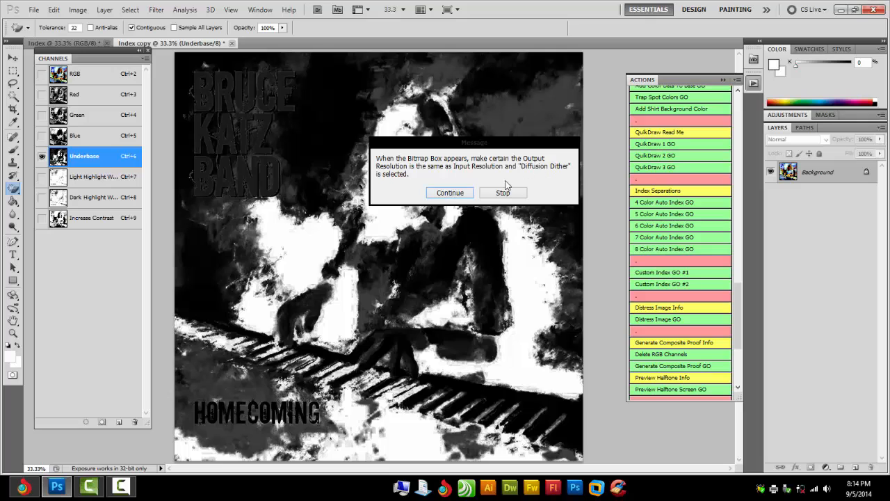
Bitmap the Underbase at 200 pixels/inch with Diffusion Dither, continuing for both highlight whites
left_click(449, 192)
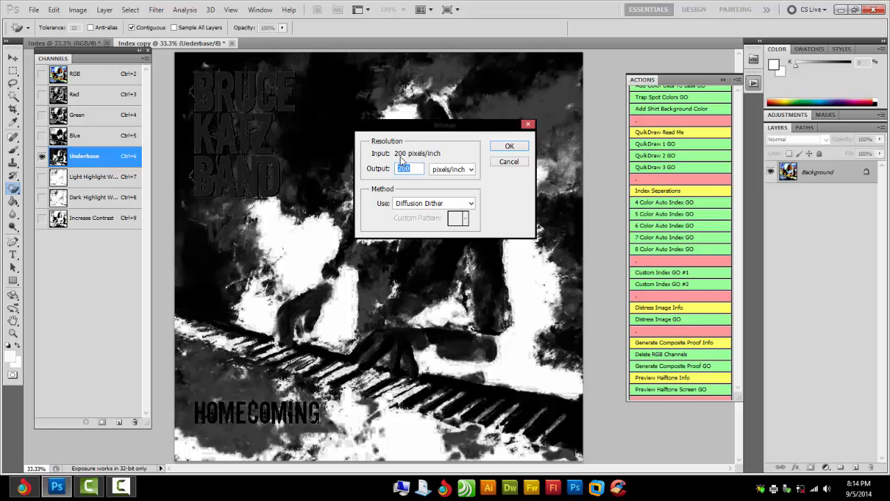
left_click(408, 169)
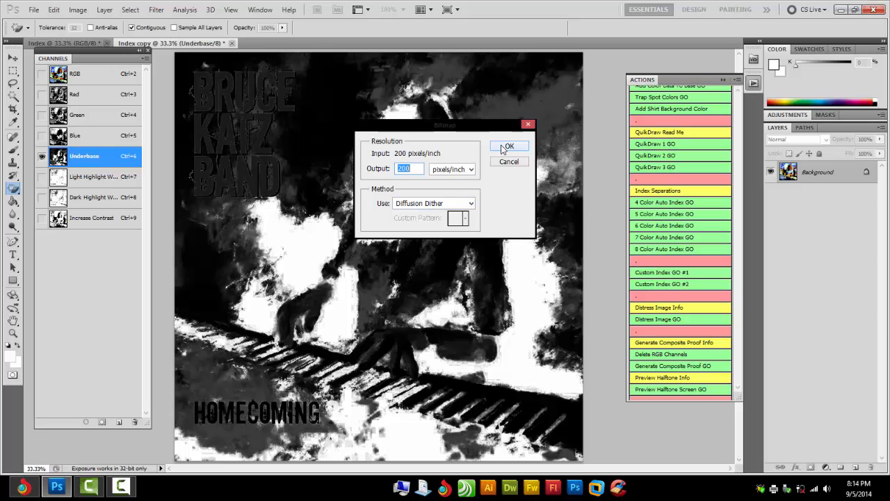
left_click(508, 146)
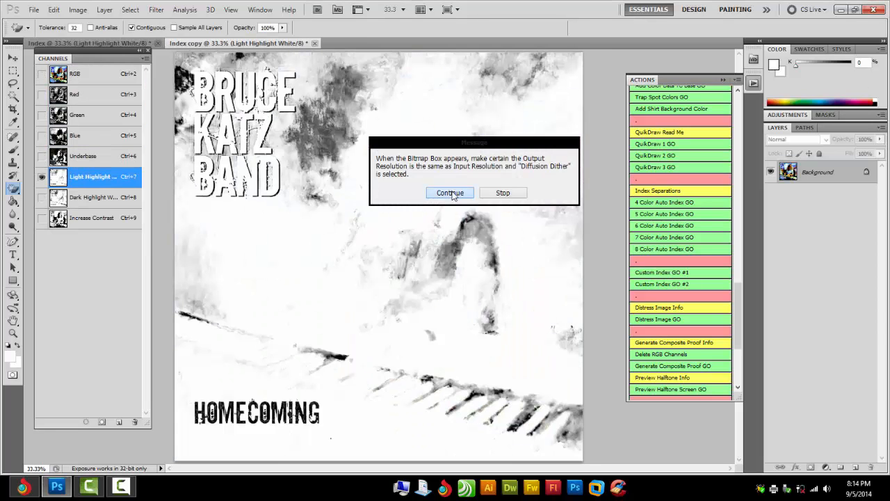
left_click(449, 192)
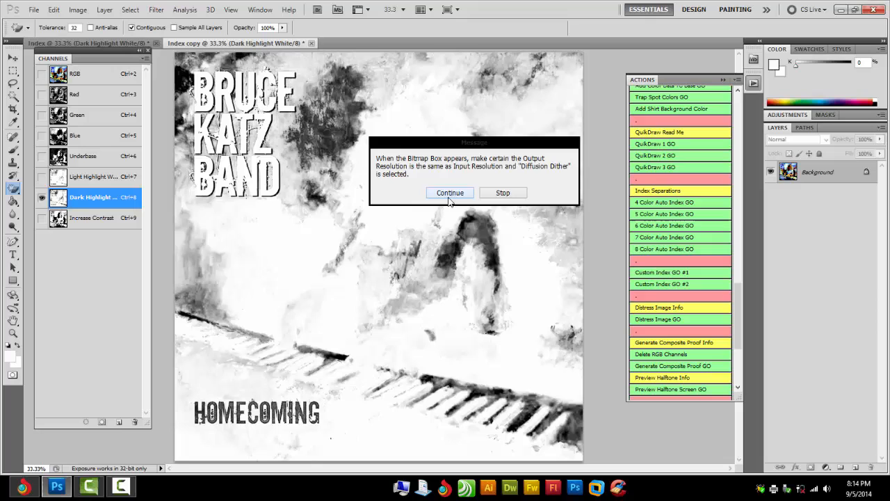
left_click(450, 193)
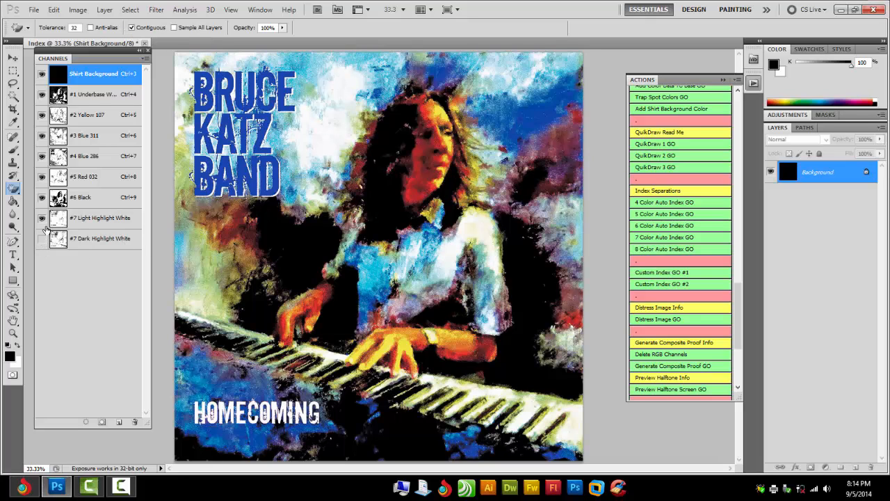
Hide the Light Highlight White channel and inspect the separation preview
left_click(104, 217)
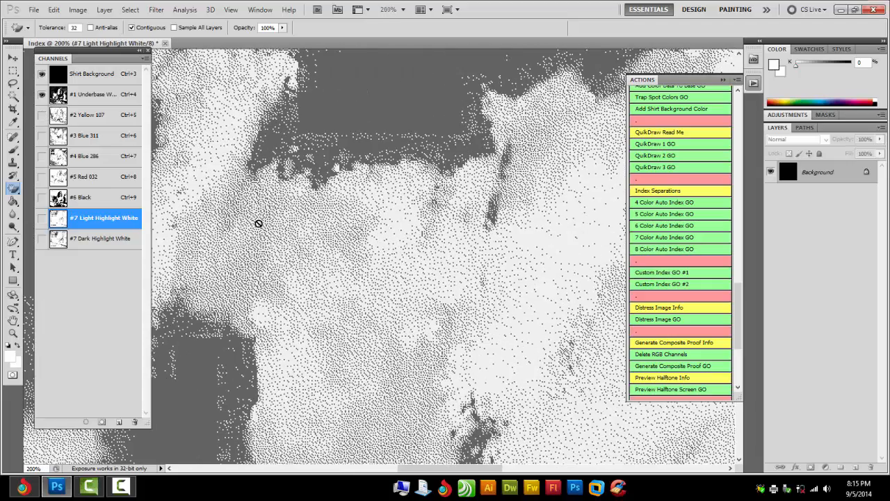
left_click(42, 73)
type("33.33")
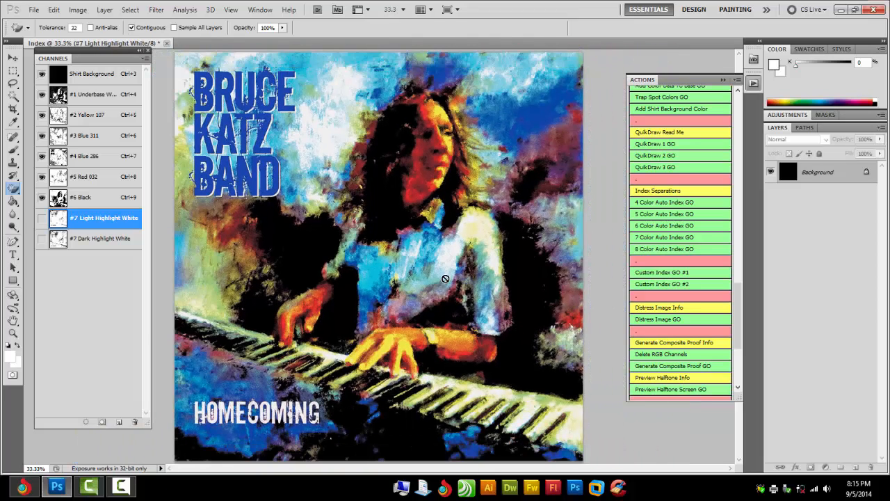
mouse_move(332, 39)
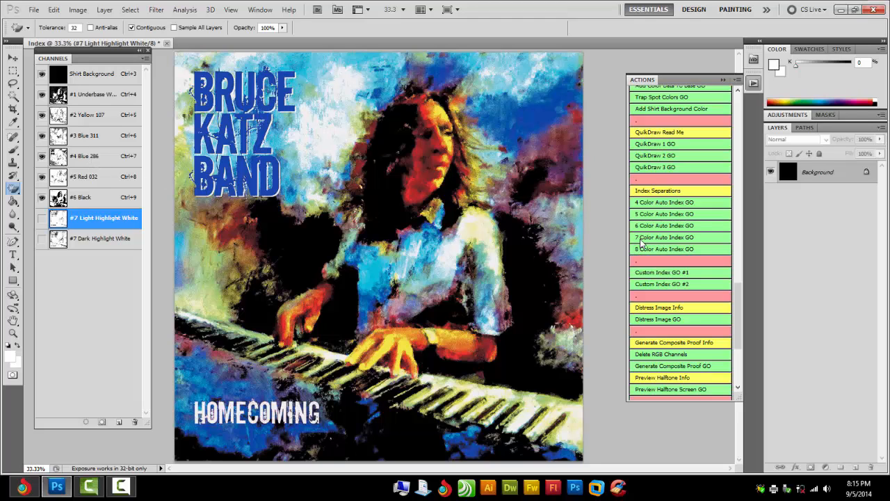
mouse_move(767, 231)
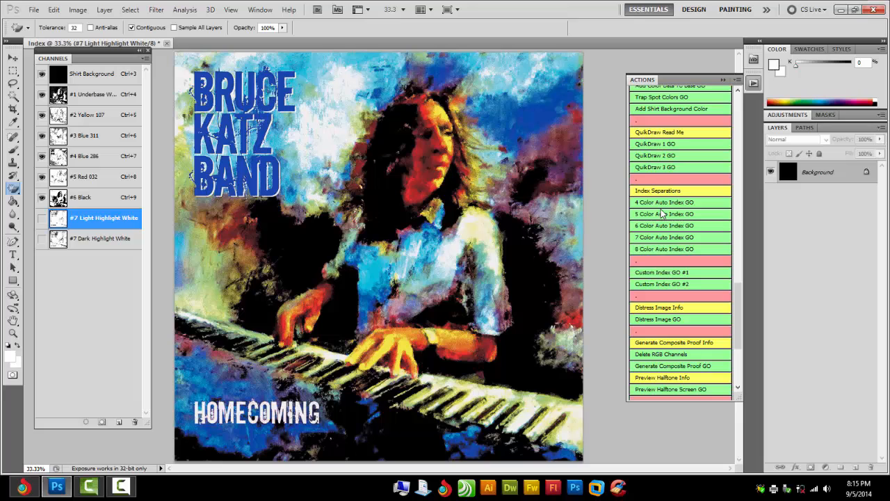
mouse_move(657, 213)
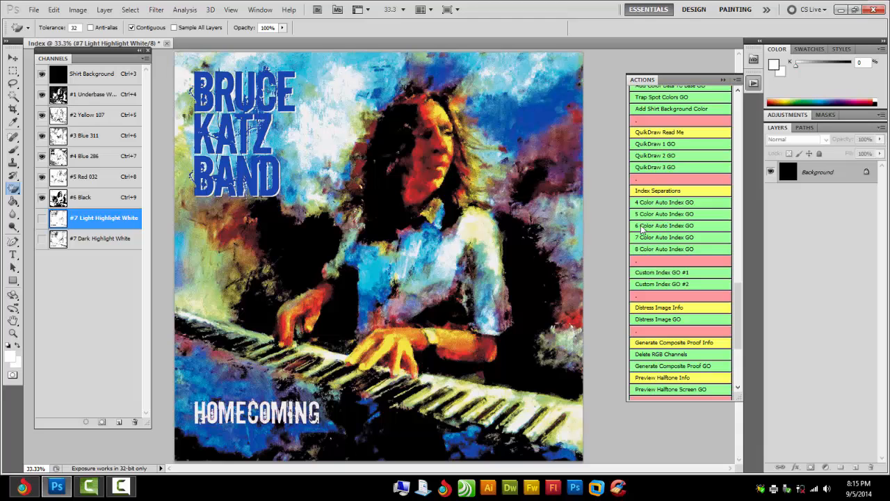
mouse_move(655, 225)
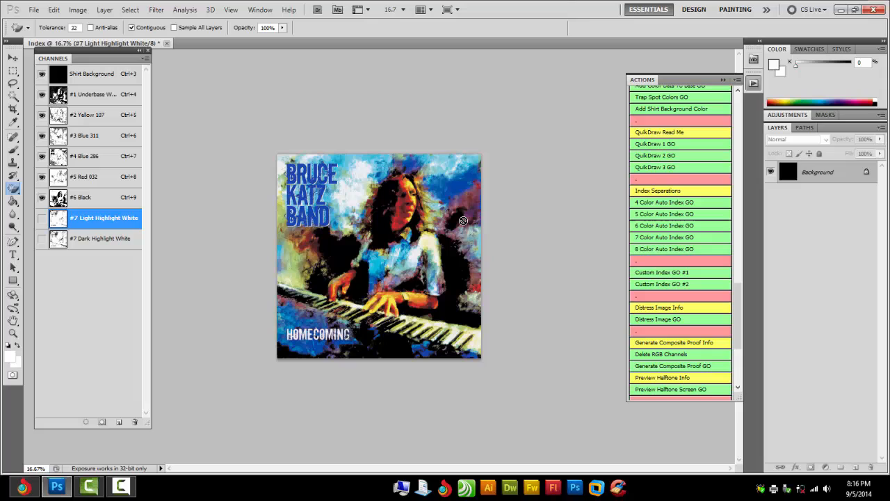
mouse_move(493, 200)
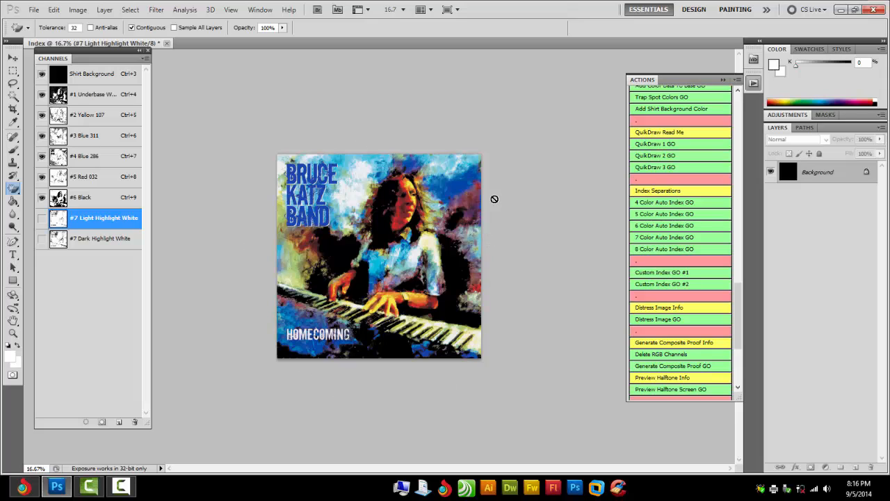
mouse_move(259, 337)
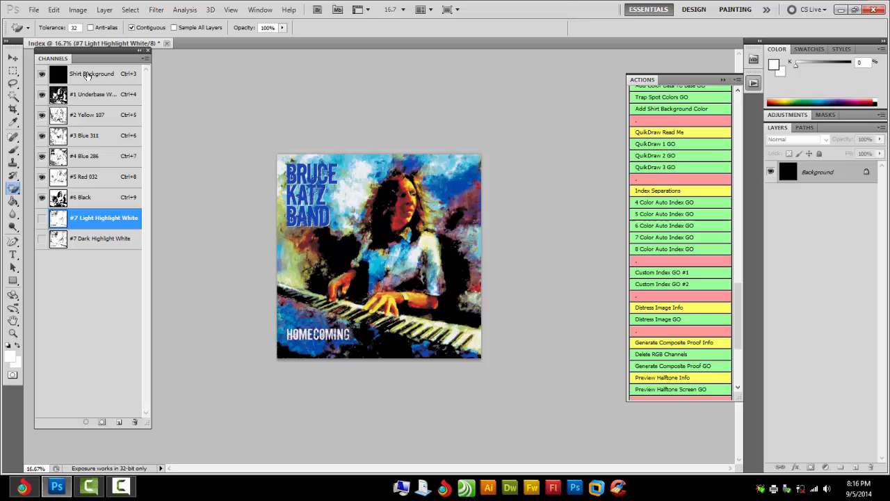
Select the Shirt Background channel for removal and open the File menu
left_click(91, 74)
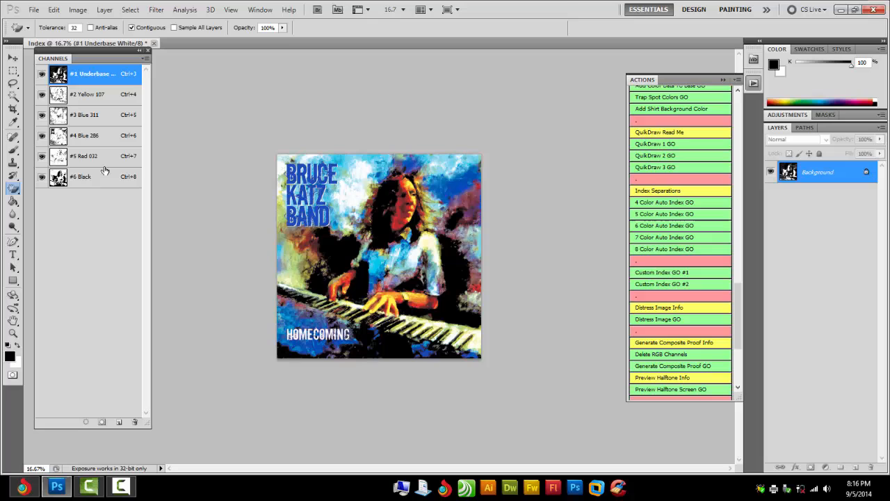
left_click(33, 9)
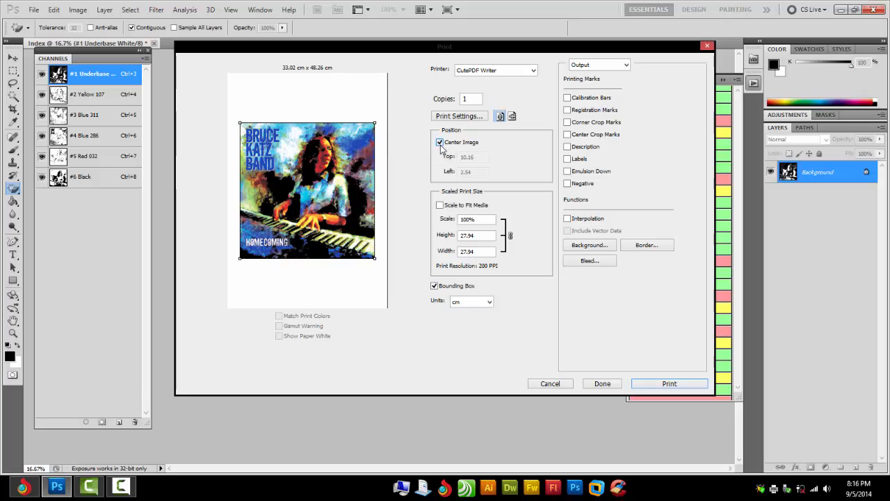
Turn off Center Image and set CutePDF Writer's paper size to 13x19
left_click(439, 142)
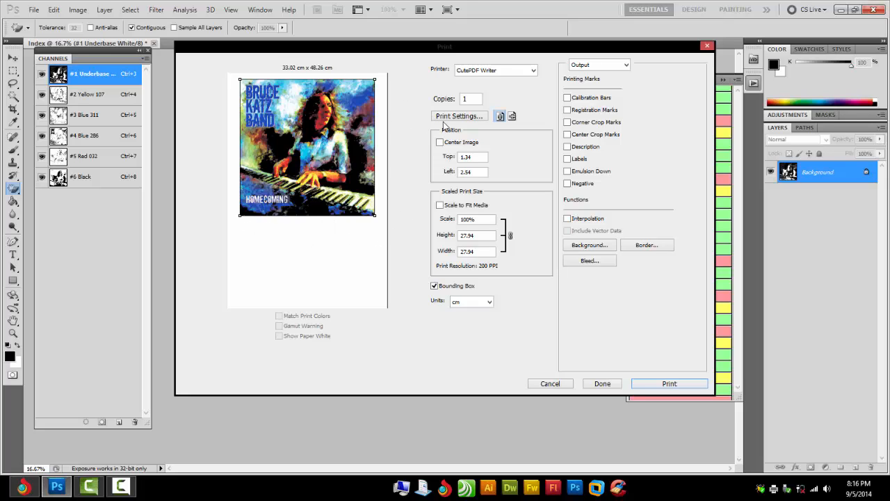
left_click(459, 115)
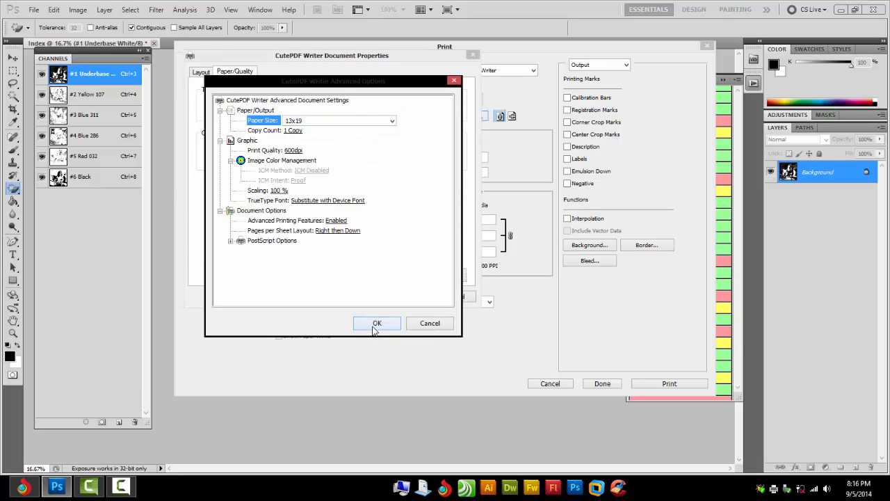
left_click(377, 322)
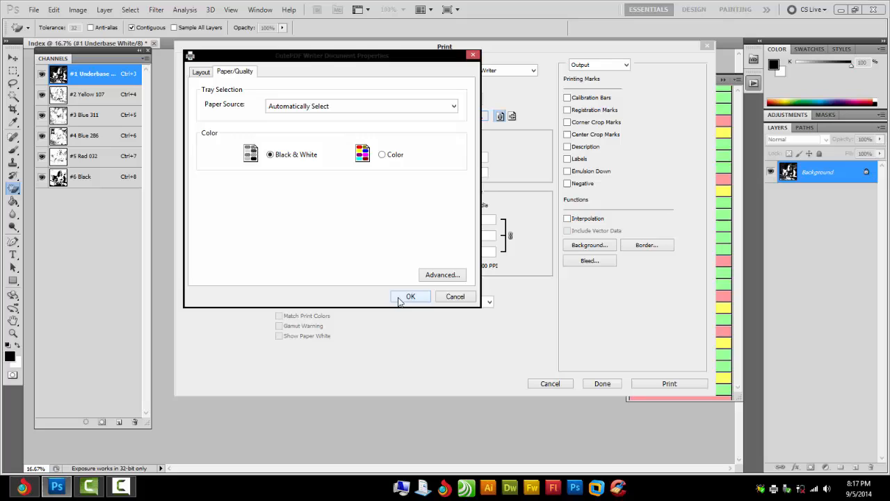
left_click(411, 296)
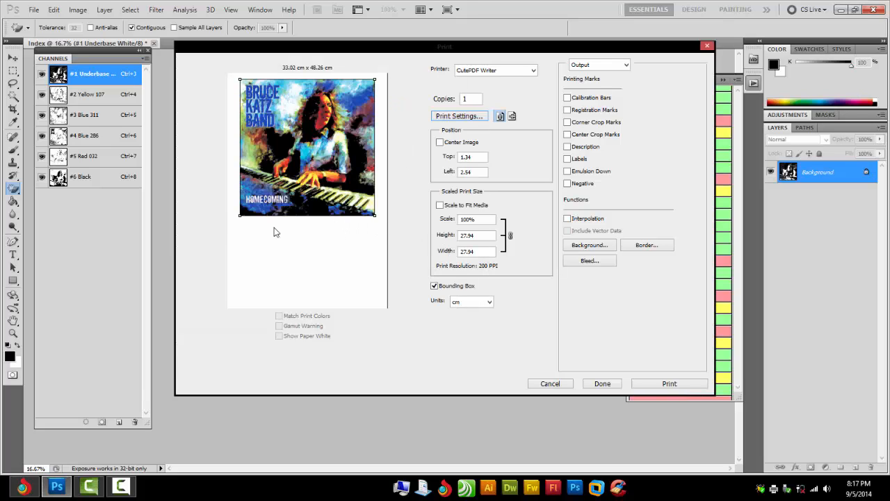
mouse_move(427, 105)
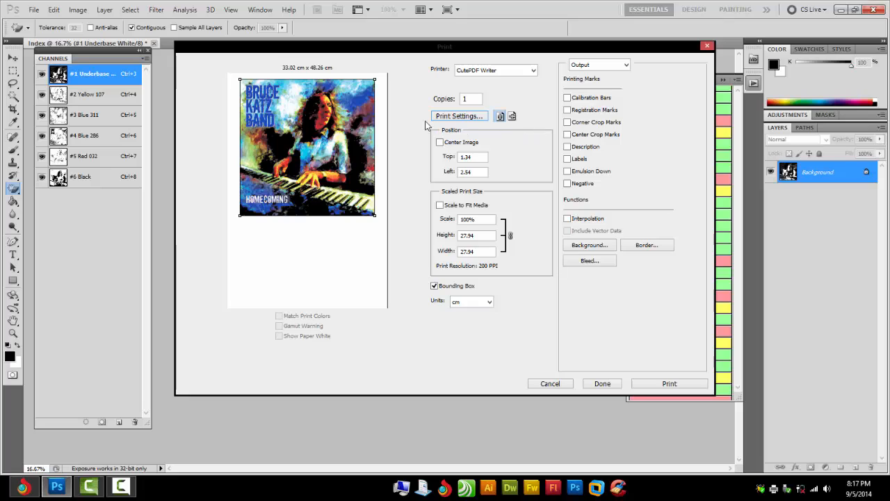
mouse_move(230, 328)
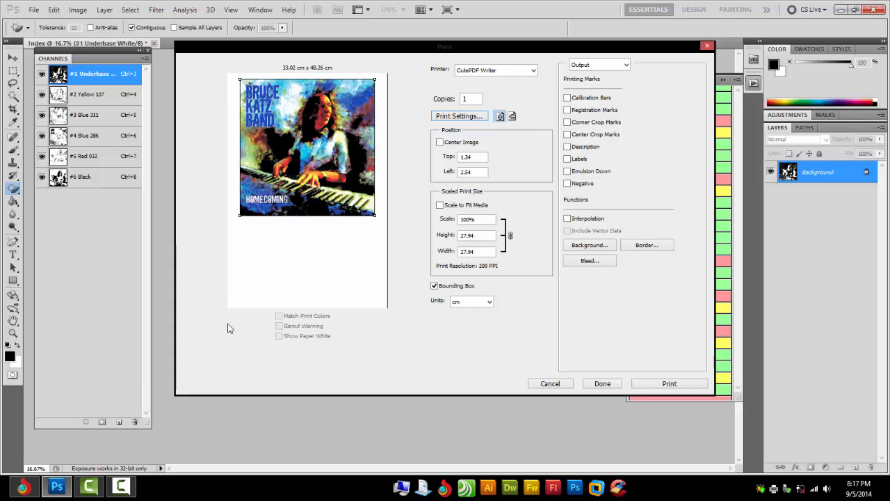
mouse_move(543, 64)
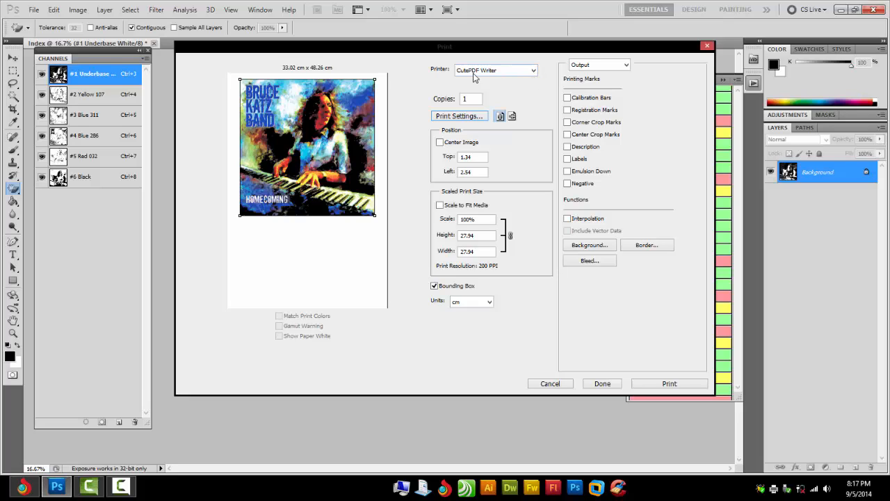
mouse_move(430, 72)
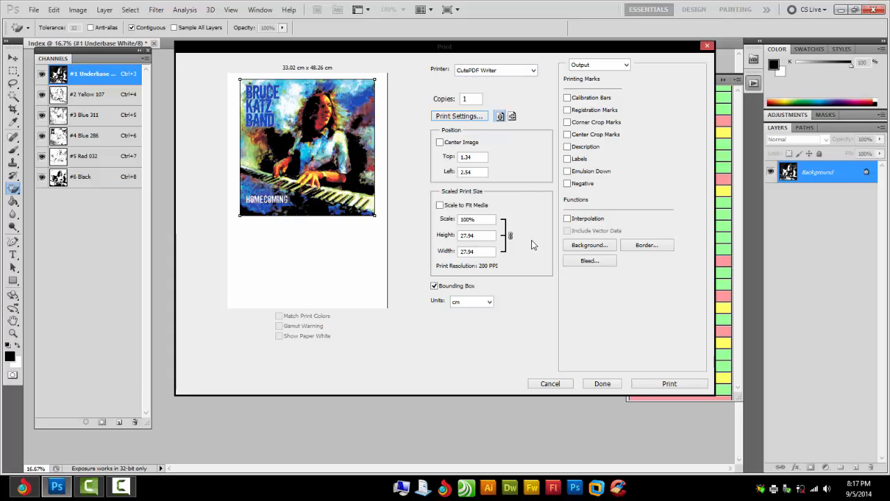
mouse_move(549, 193)
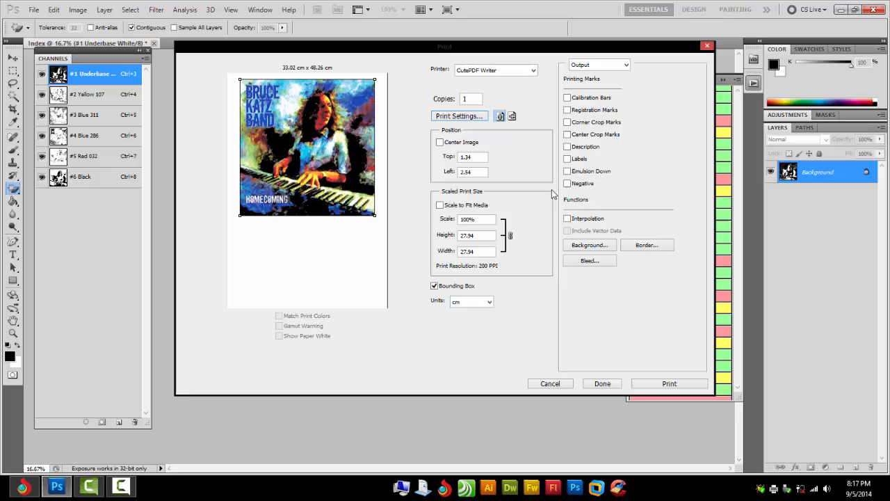
Enable channel labels and nudge the cover slightly higher on the page
left_click(567, 135)
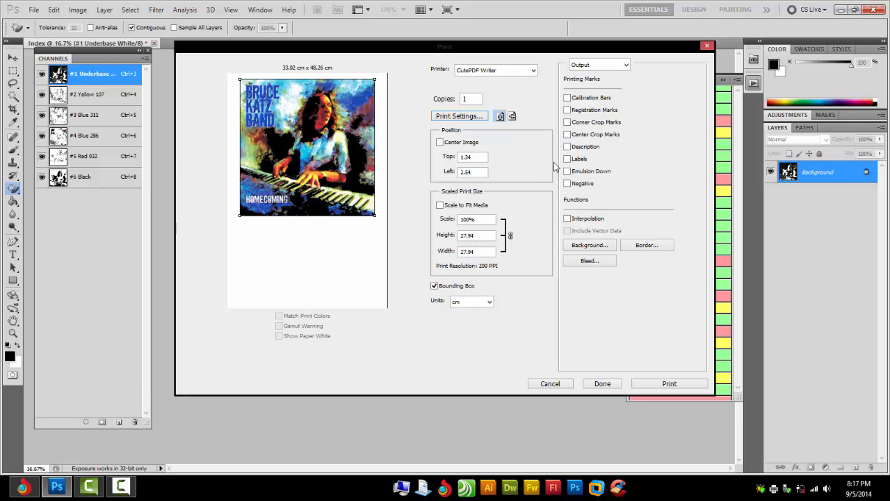
left_click(567, 158)
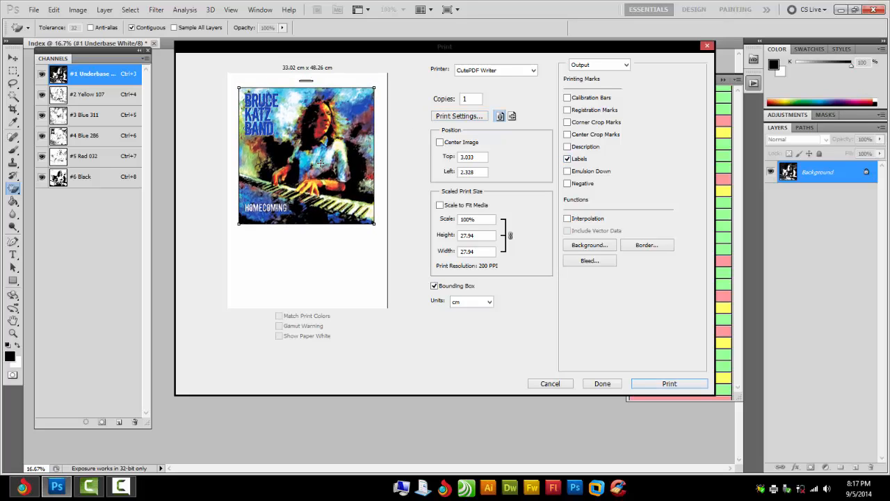
left_click_drag(306, 160, 306, 153)
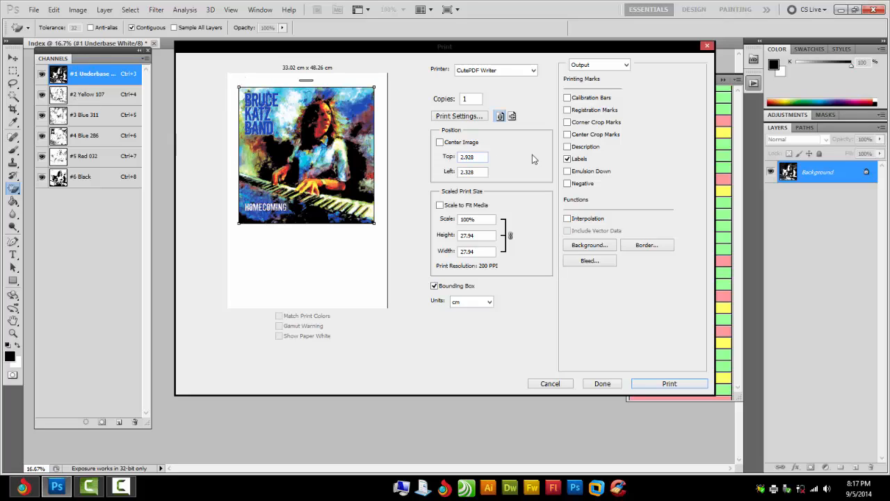
Add centre crop marks and keep CutePDF Writer as the printer
left_click(566, 133)
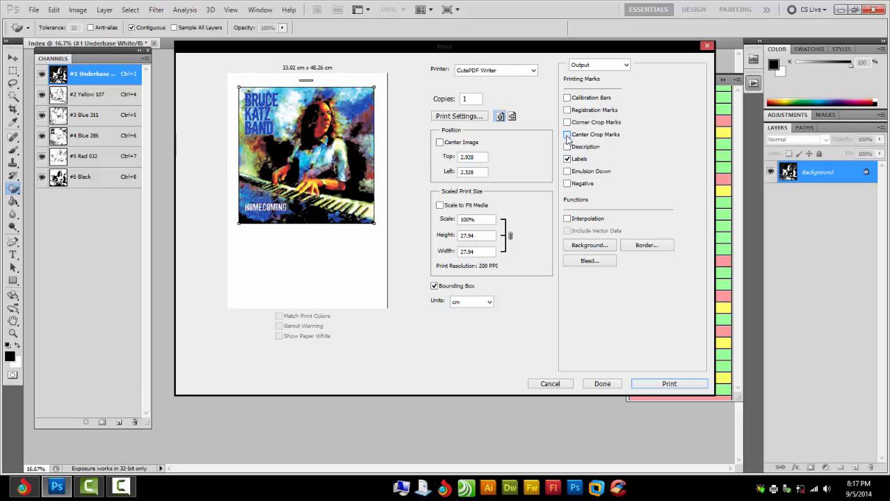
left_click(567, 134)
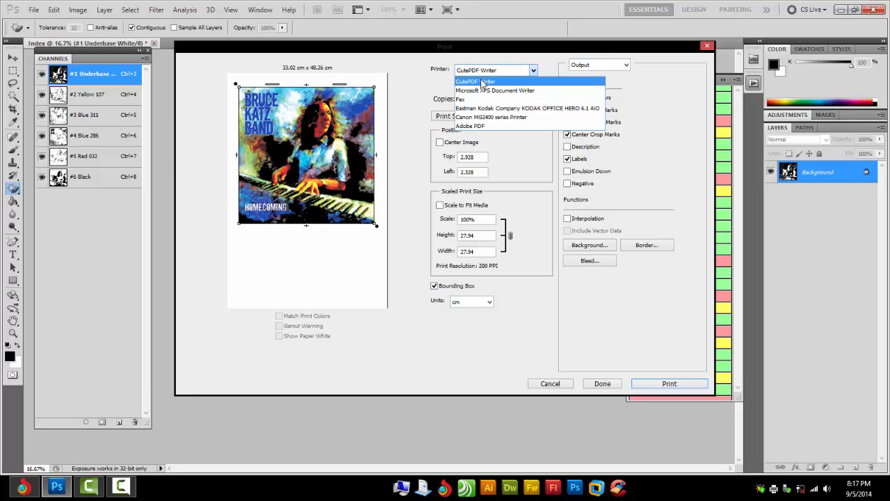
left_click(474, 81)
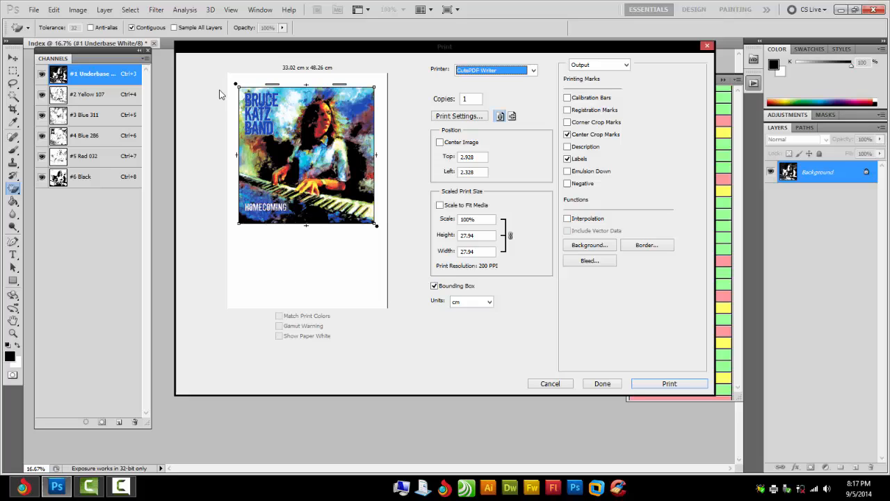
mouse_move(178, 93)
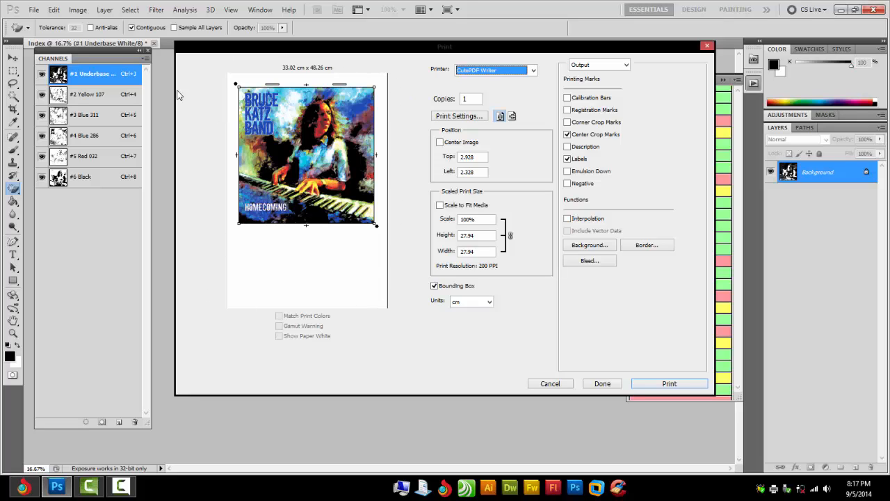
mouse_move(532, 89)
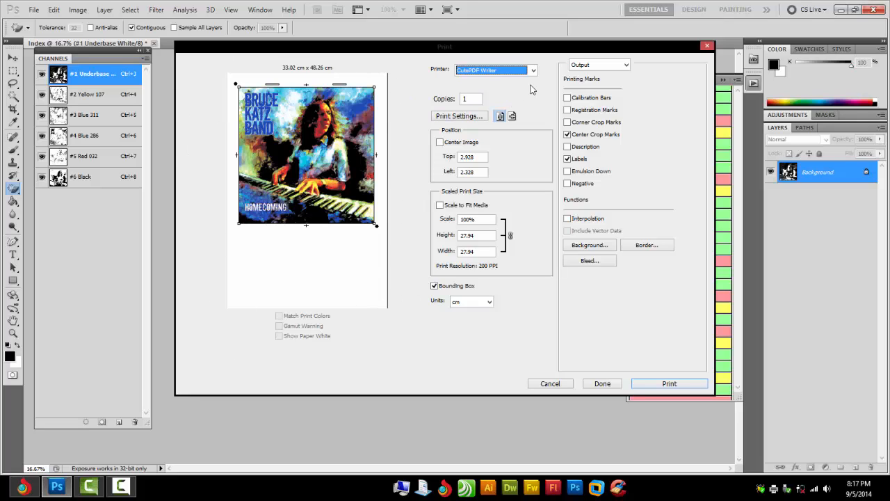
left_click(598, 64)
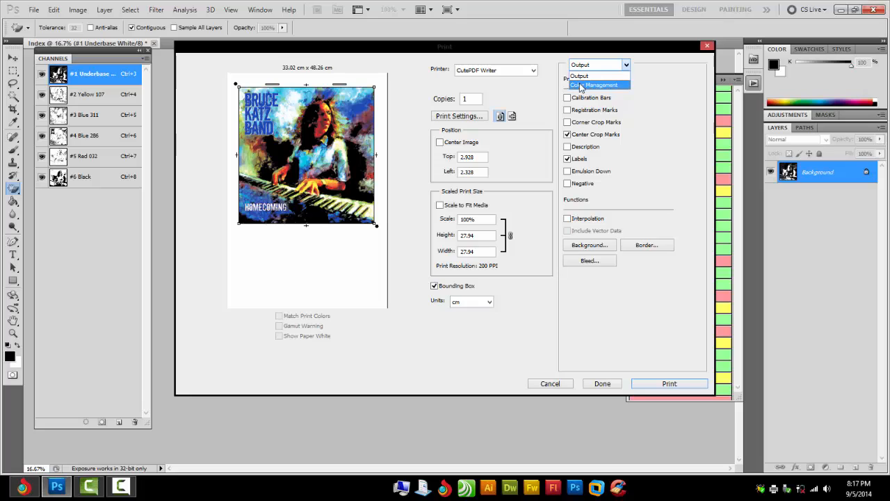
Switch to Color Management, use Separations colour handling, and print
left_click(595, 85)
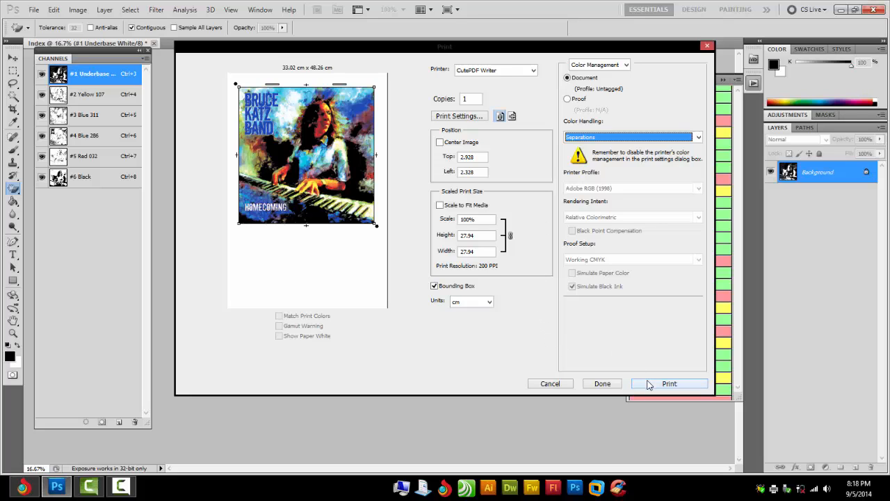
left_click(669, 383)
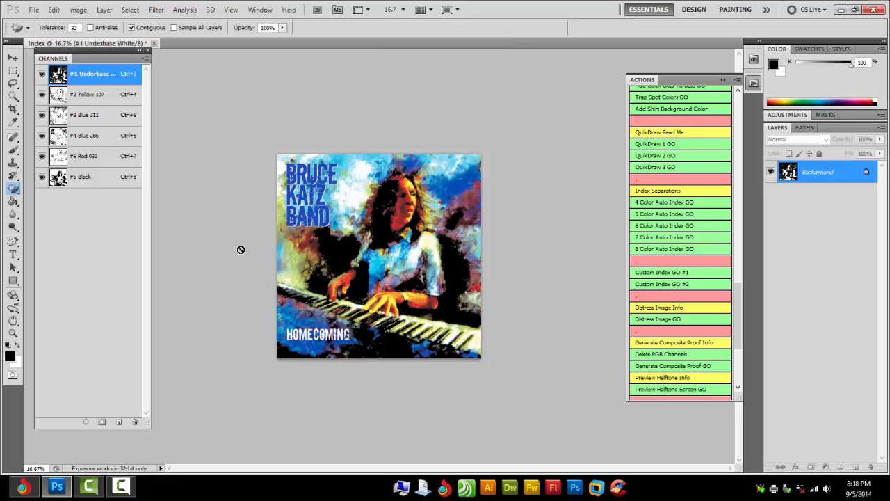
mouse_move(616, 414)
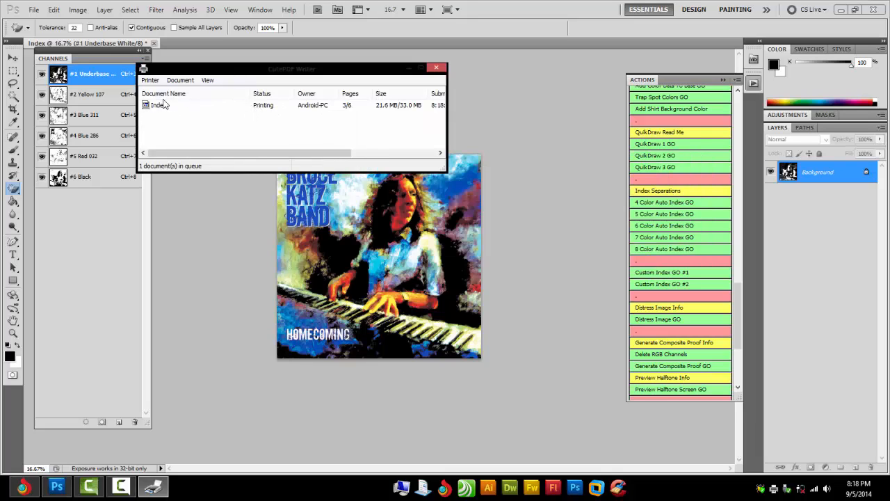
Save the Index print job to the desktop as Index.pdf, replacing the old file
left_click(158, 105)
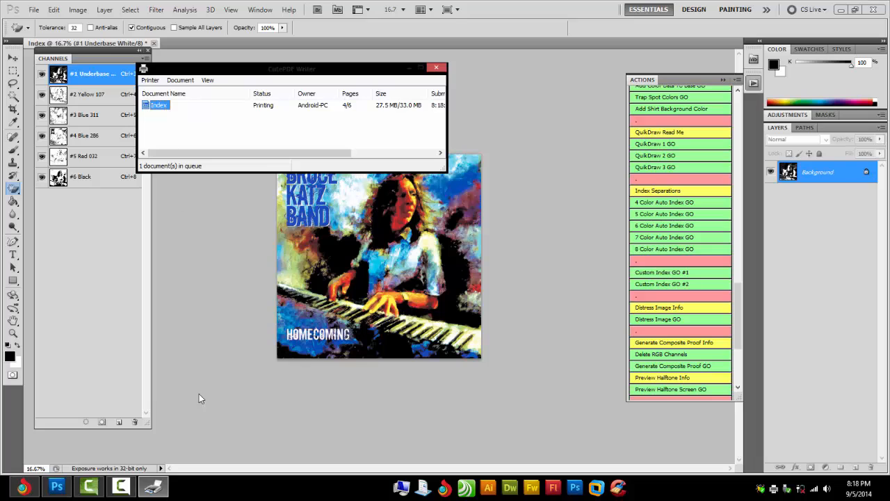
mouse_move(165, 233)
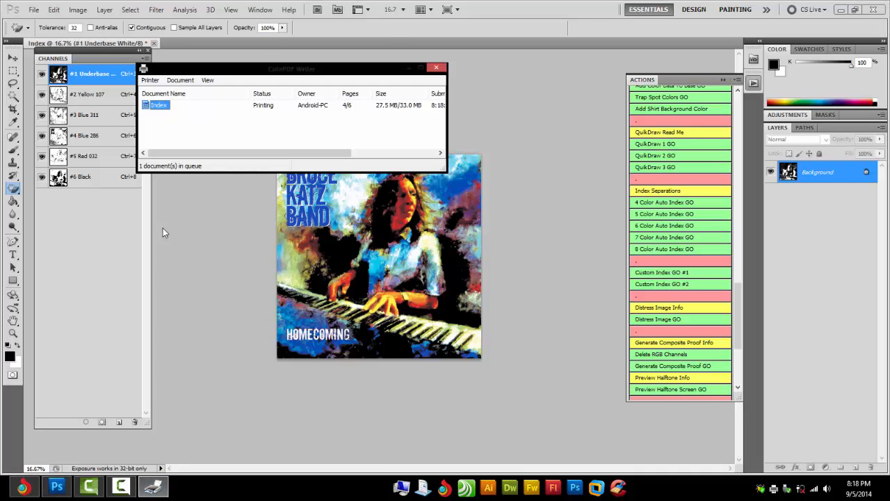
right_click(159, 105)
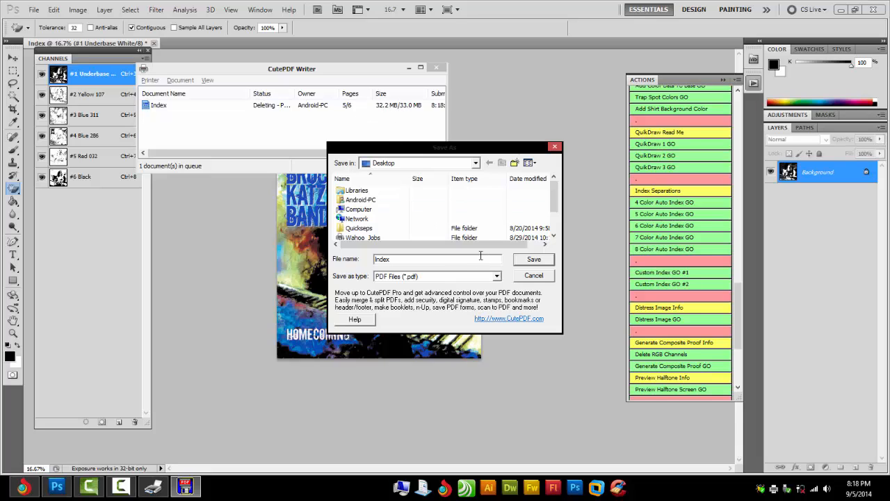
left_click(534, 259)
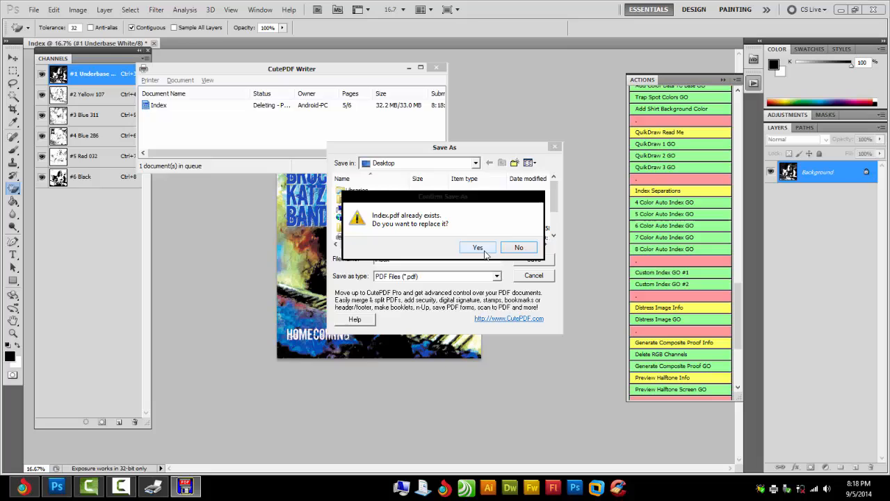
left_click(477, 247)
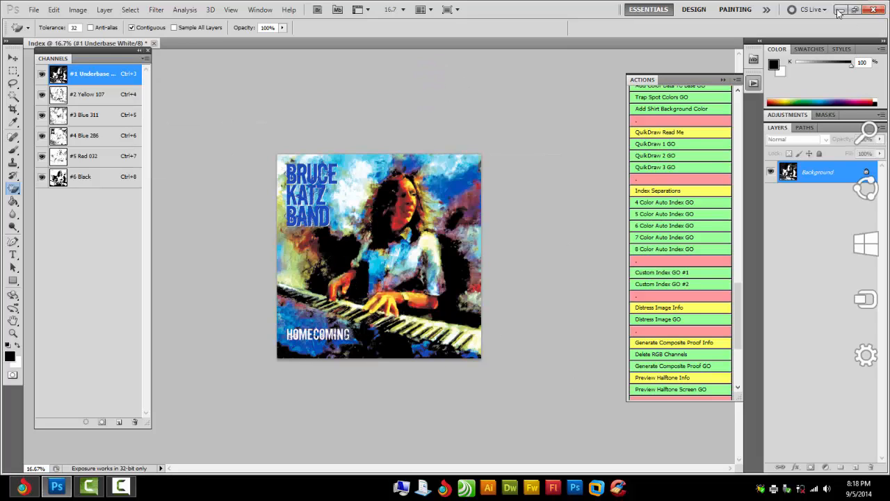
mouse_move(839, 13)
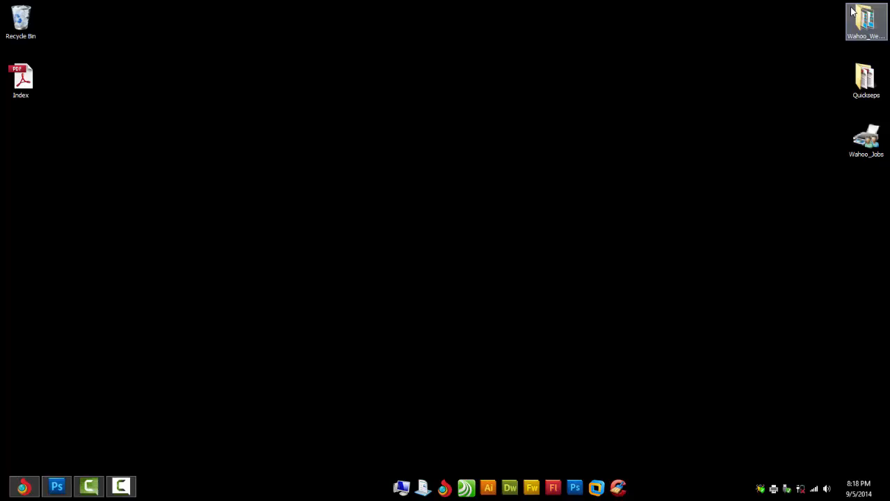
Open Index.pdf from the desktop to view the six separation pages
double_click(21, 76)
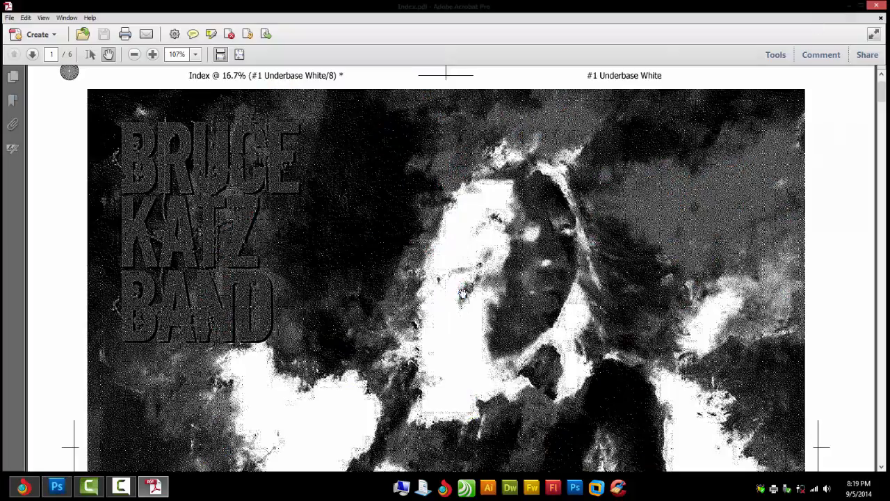
scroll("down", 3)
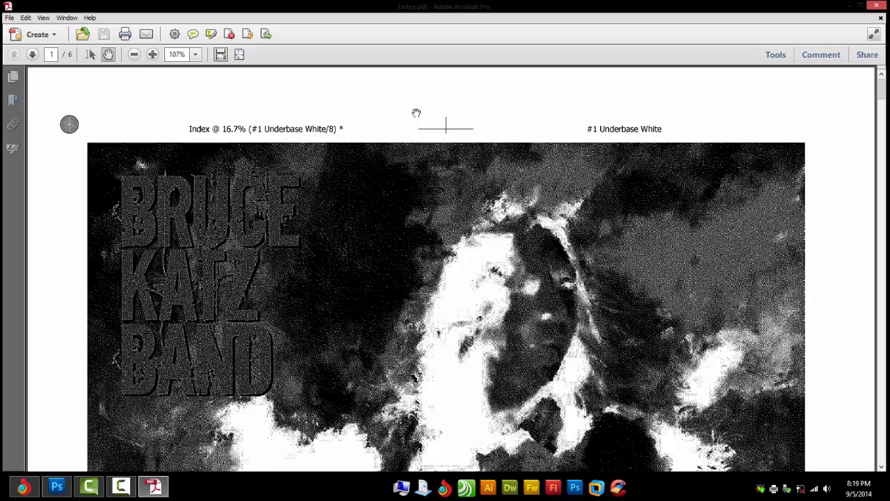
scroll("down", 3)
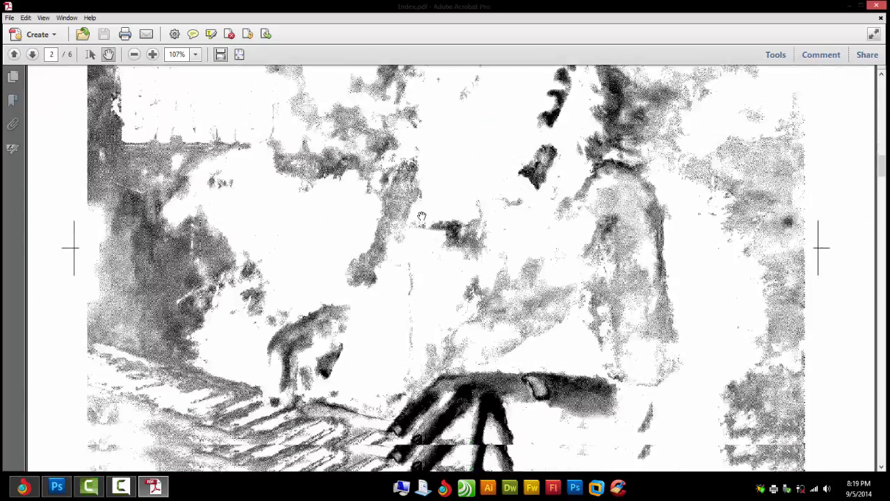
left_click(32, 55)
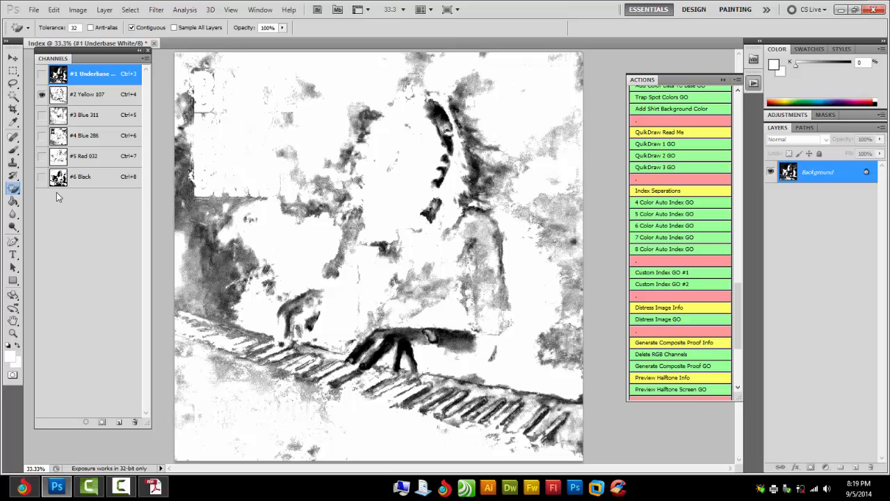
mouse_move(59, 196)
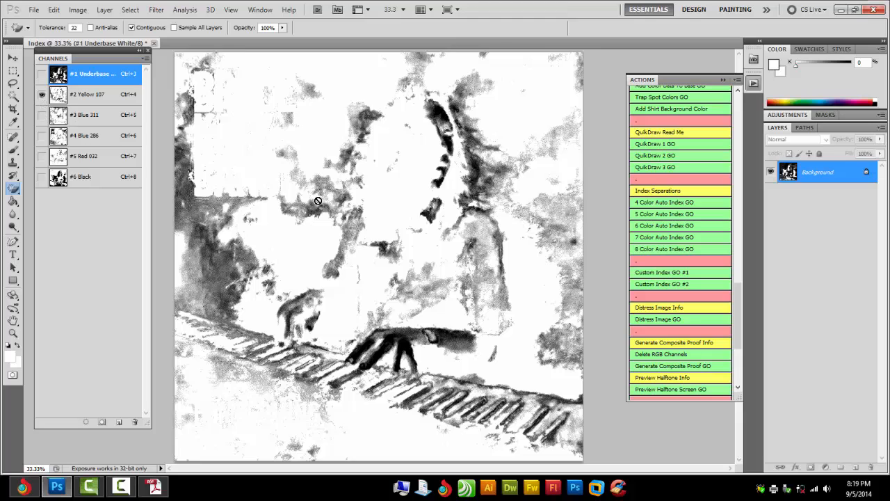
mouse_move(309, 346)
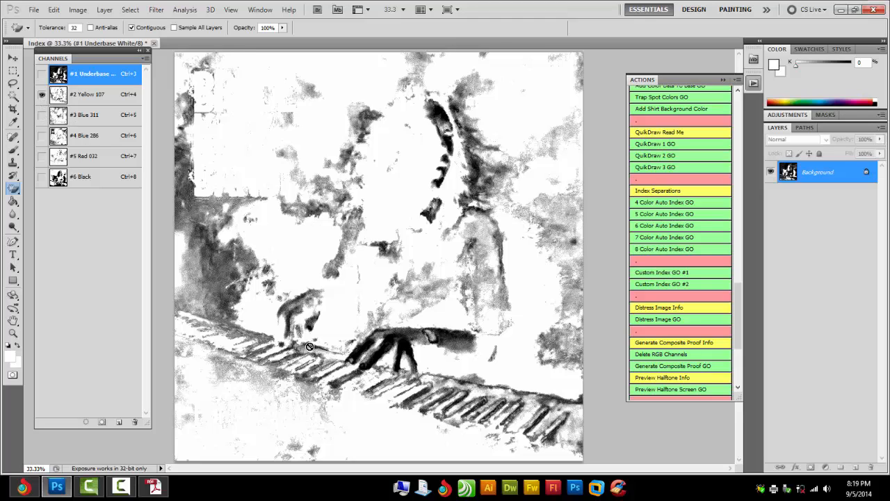